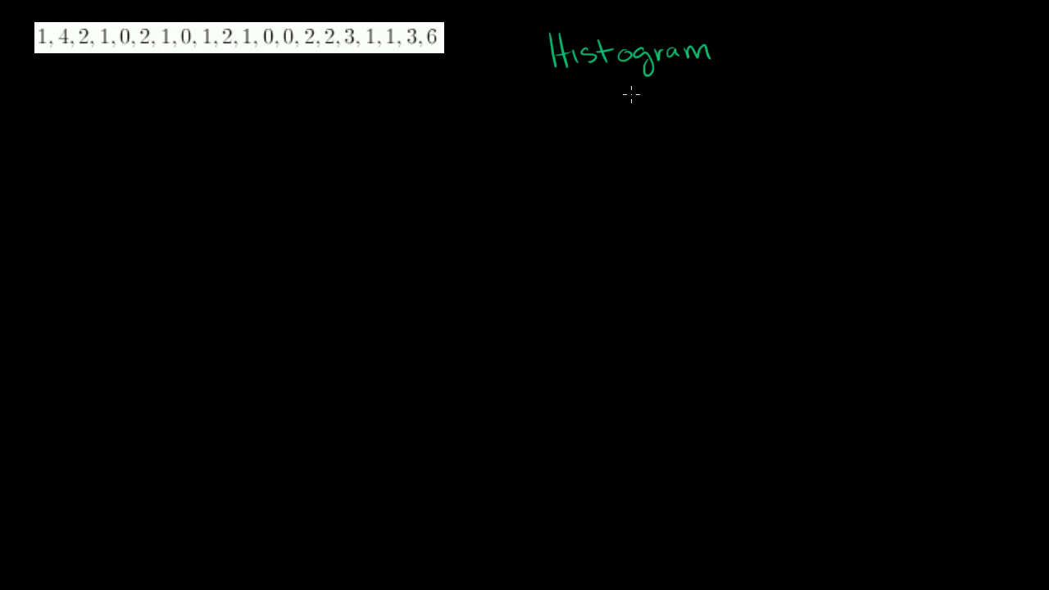
pyautogui.moveTo(638, 109)
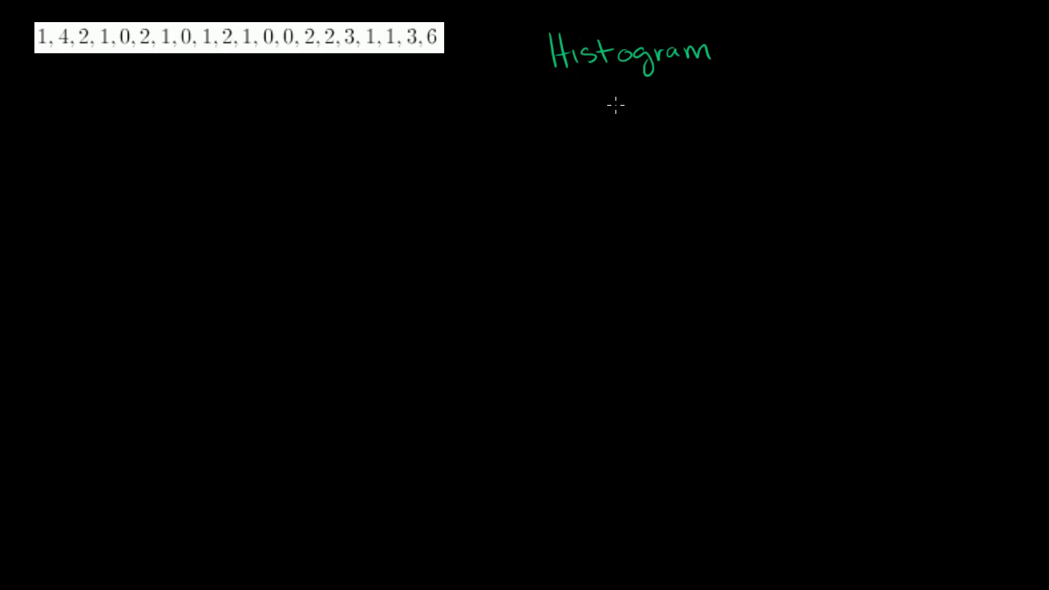
pyautogui.moveTo(605, 115)
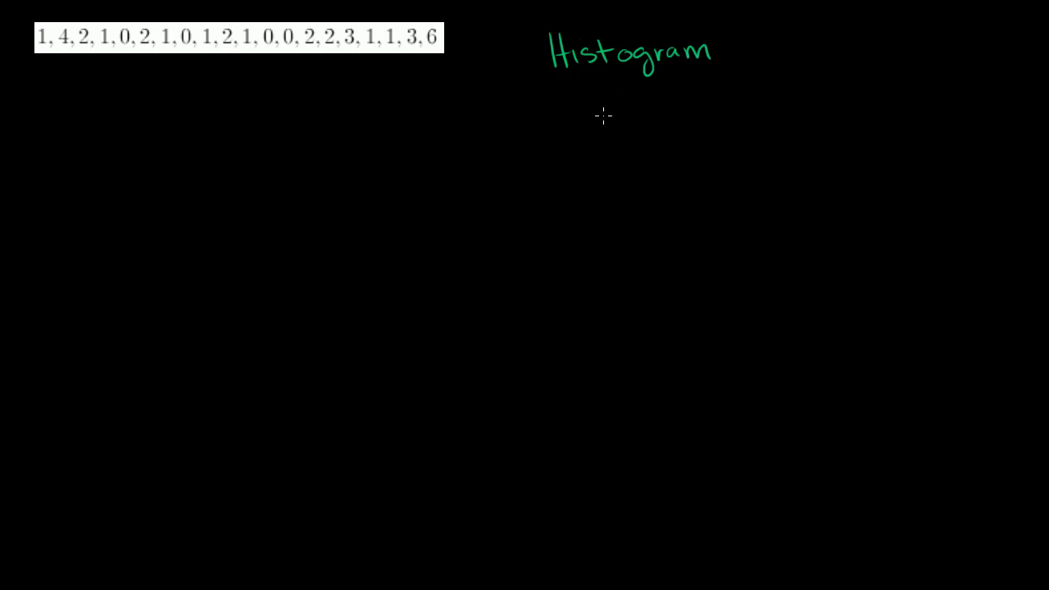
pyautogui.moveTo(576, 141)
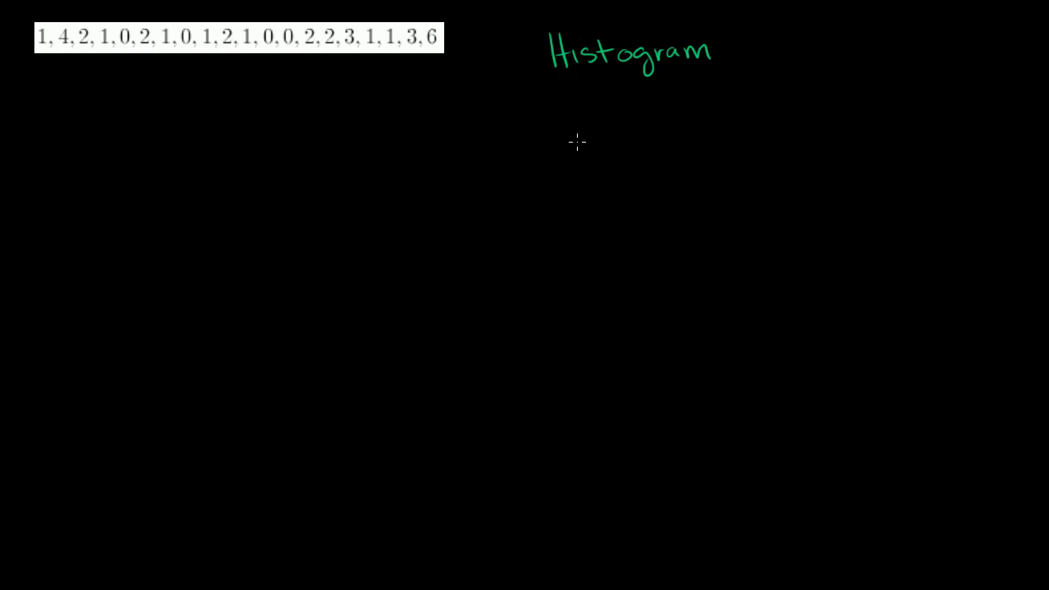
pyautogui.moveTo(576, 114)
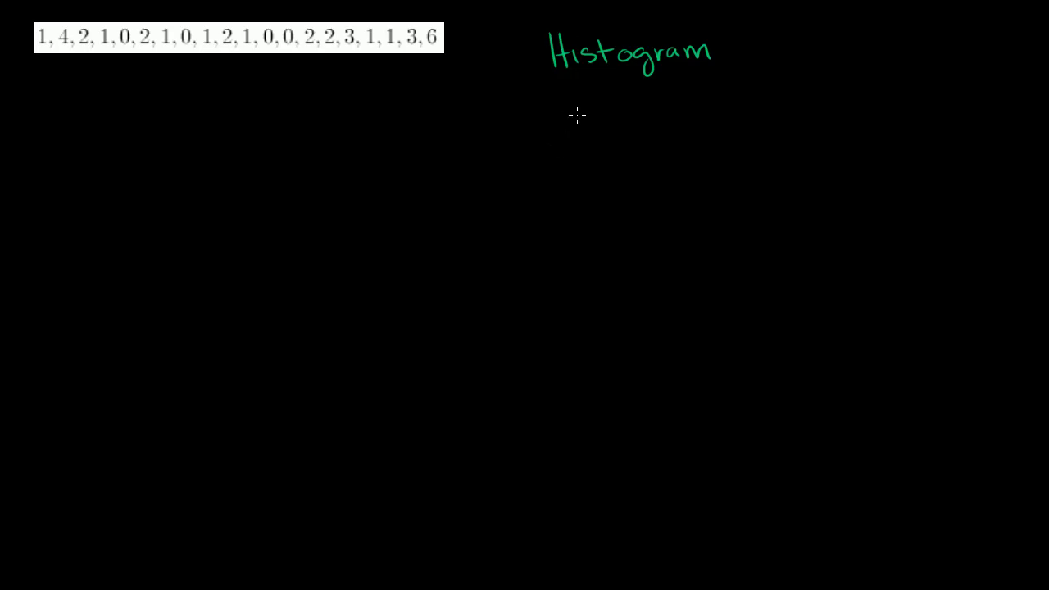
pyautogui.moveTo(146, 75)
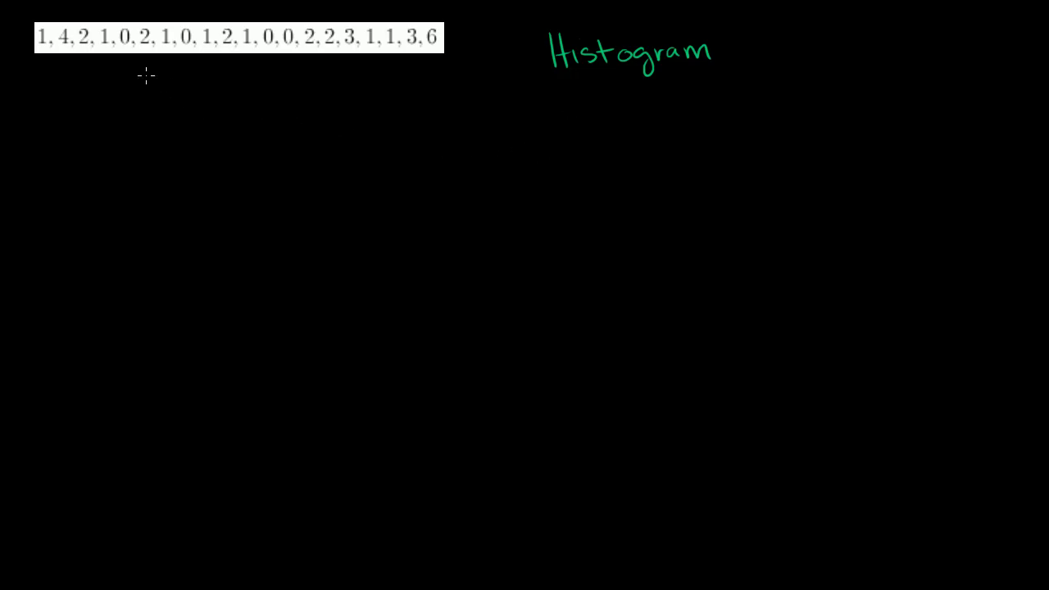
pyautogui.moveTo(152, 68)
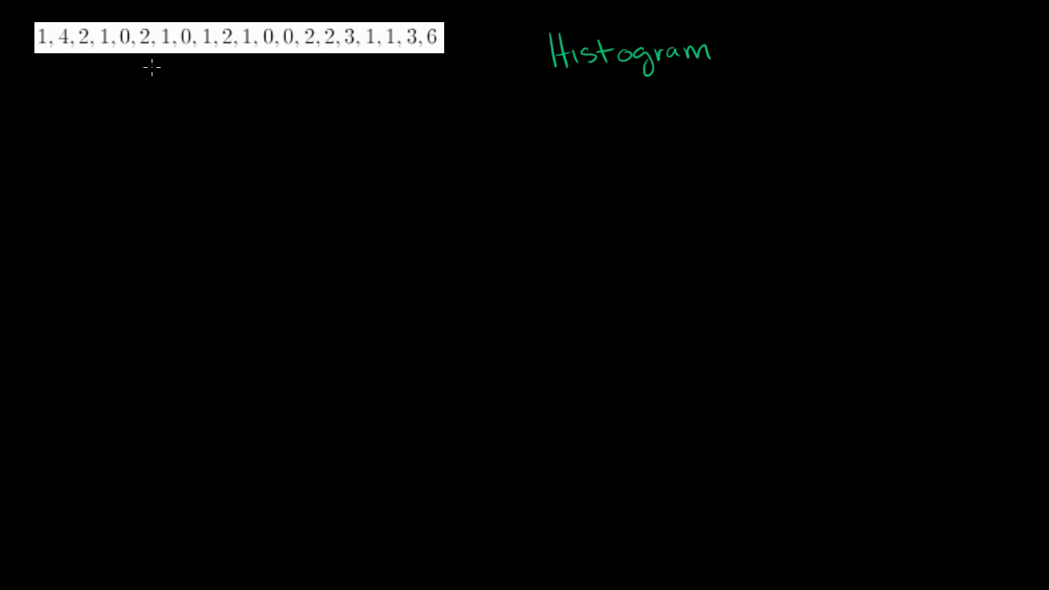
pyautogui.moveTo(147, 122)
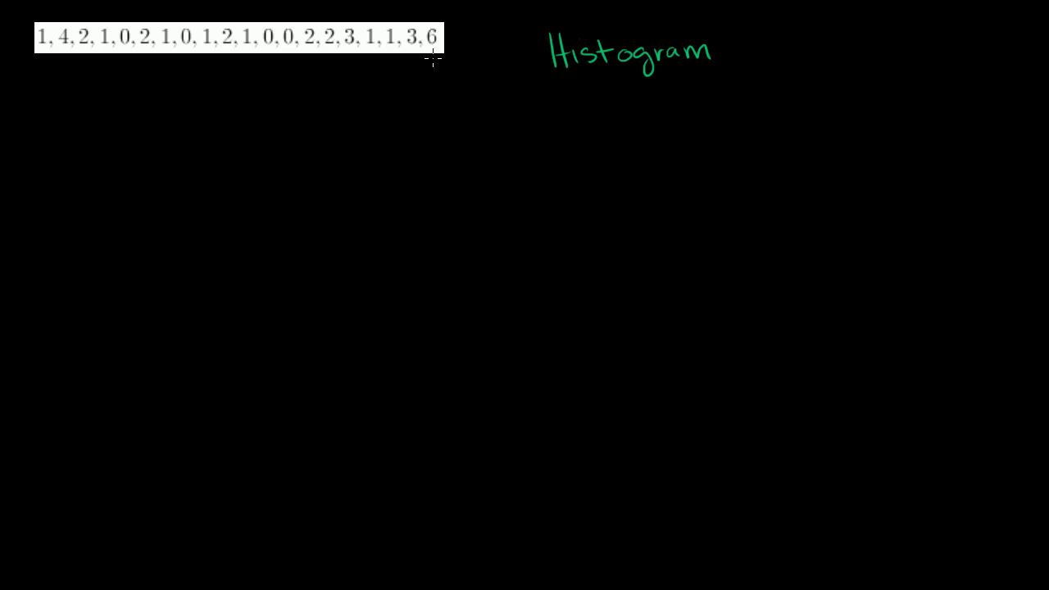
pyautogui.moveTo(233, 98)
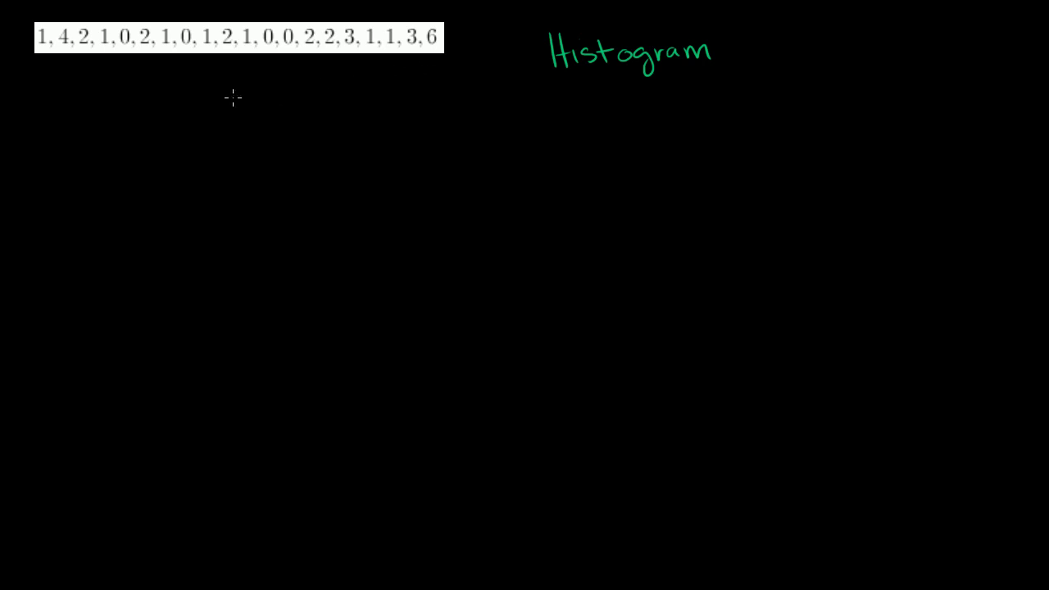
pyautogui.moveTo(180, 64)
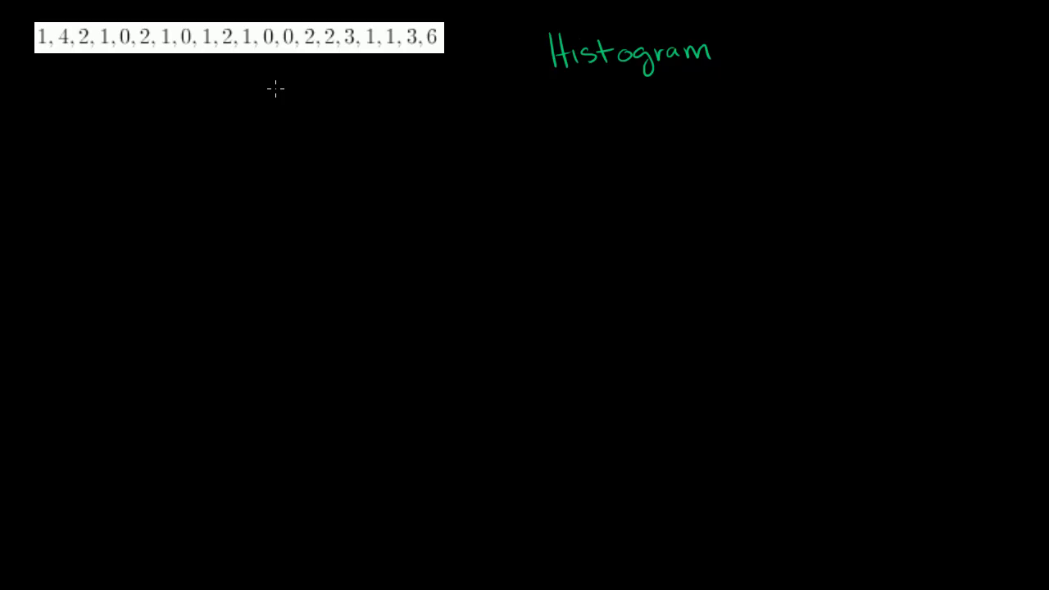
pyautogui.moveTo(102, 160)
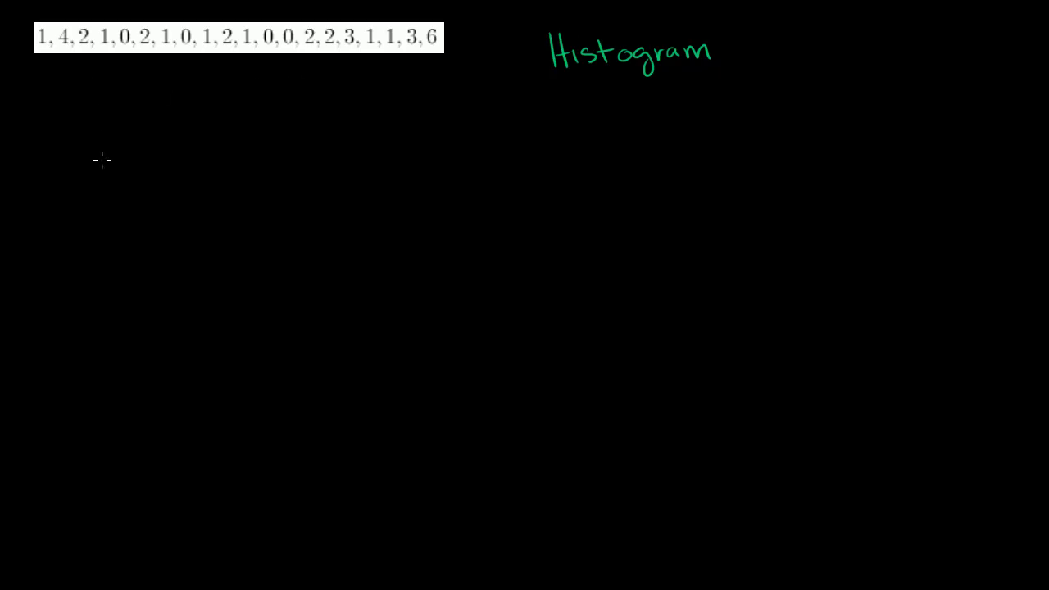
pyautogui.moveTo(178, 217)
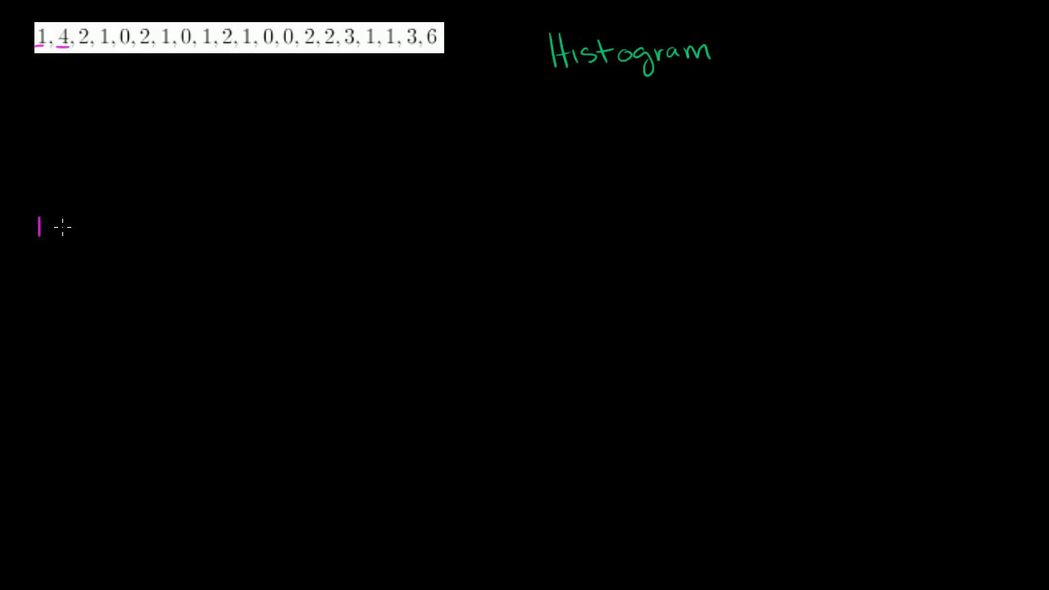
pyautogui.moveTo(108, 225)
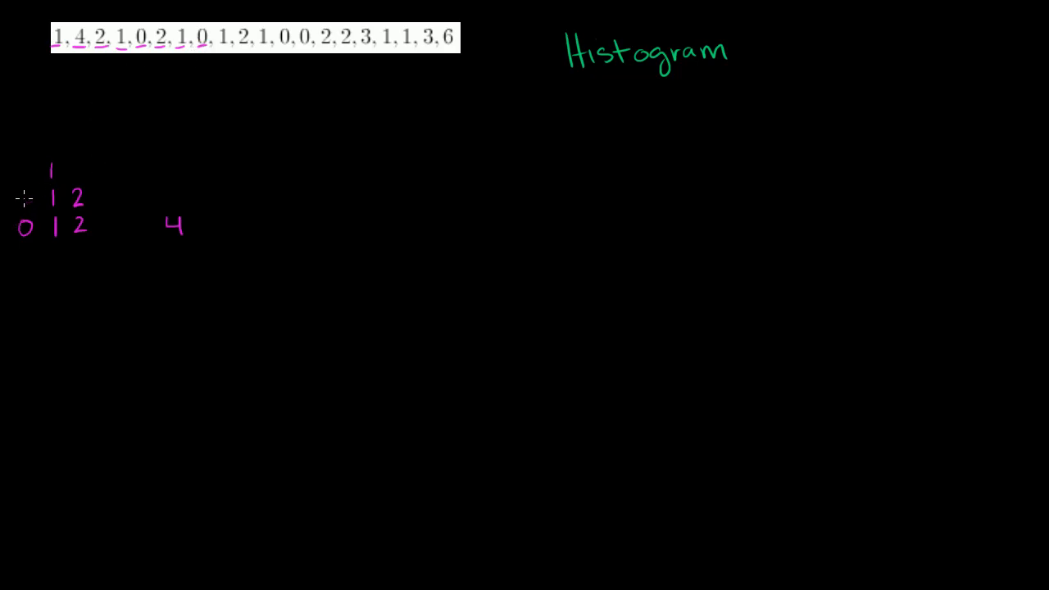
# Underline counted data values and write them into magenta stacks of 0s, 1s, 2s, 3s.
pyautogui.click(24, 199)
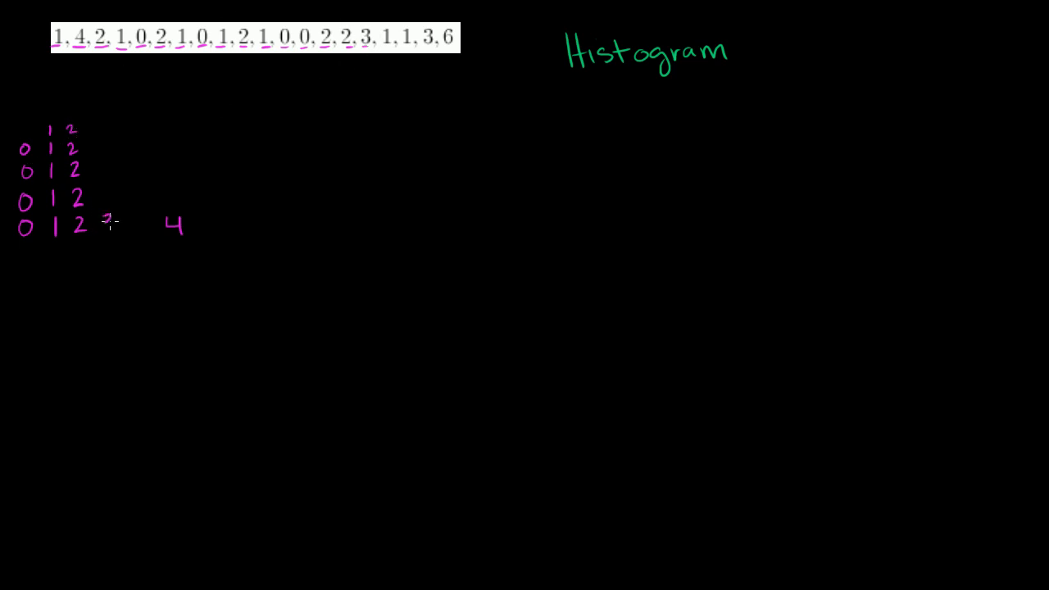
pyautogui.write('3')
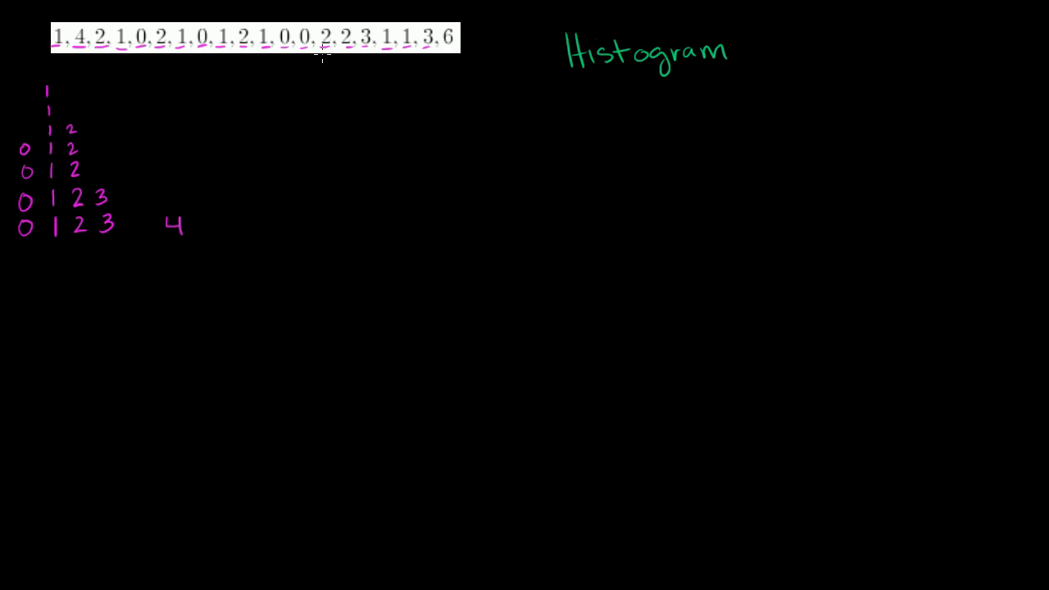
pyautogui.moveTo(264, 218)
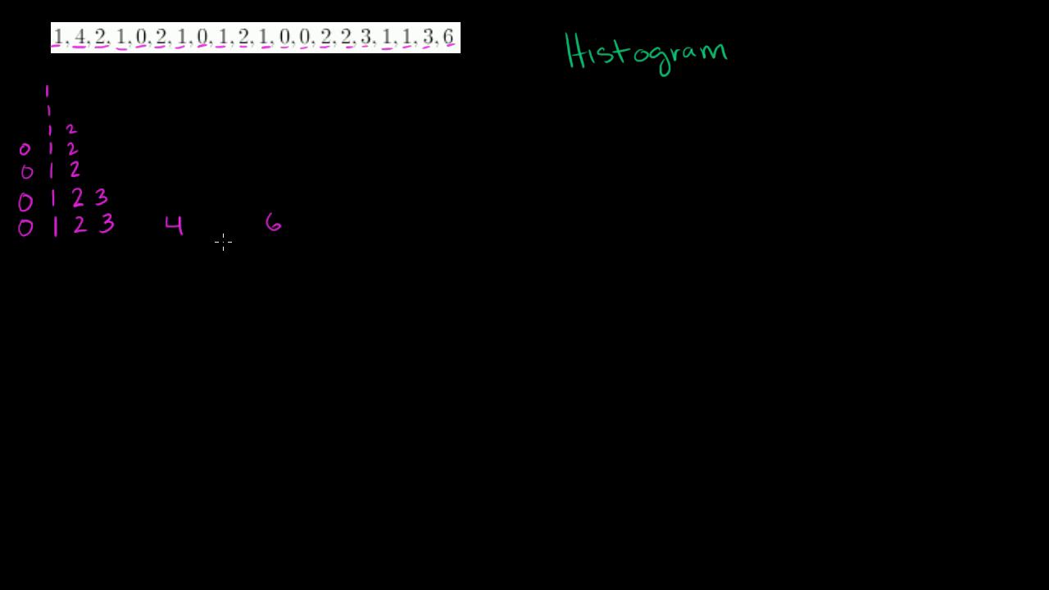
pyautogui.moveTo(131, 248)
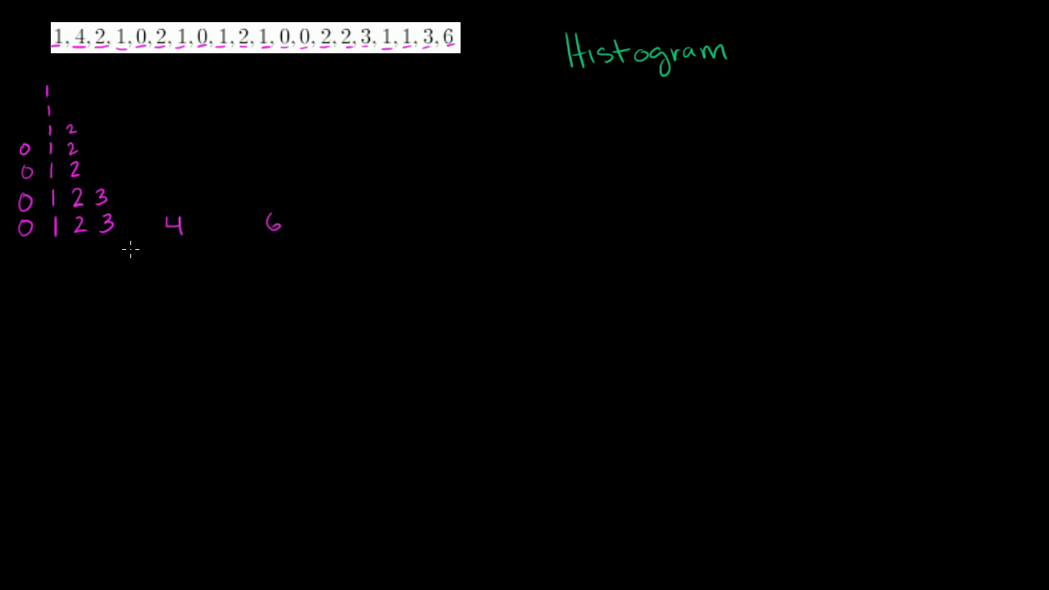
pyautogui.moveTo(139, 70)
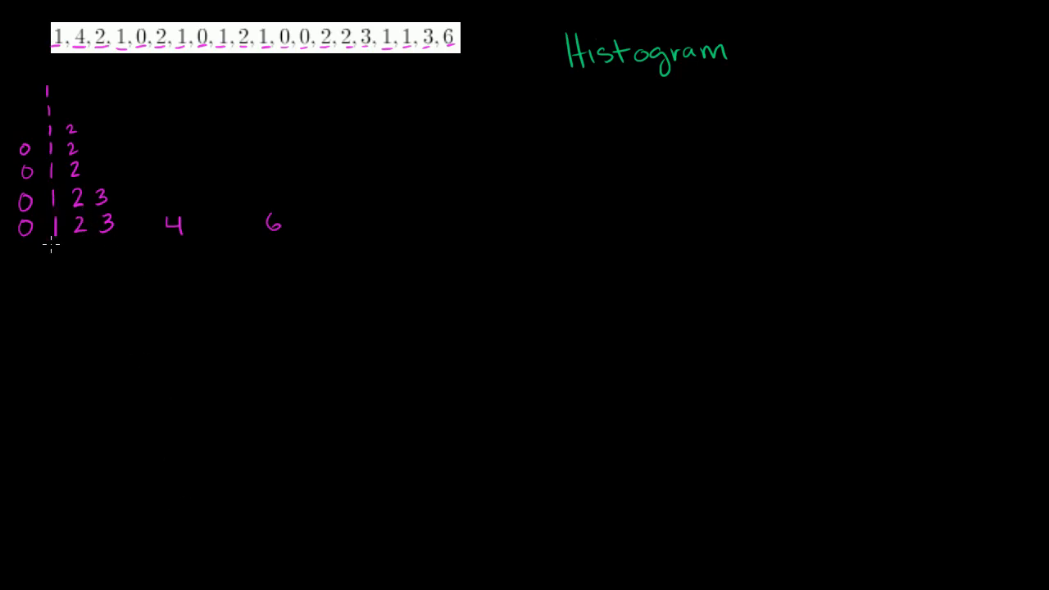
pyautogui.moveTo(96, 264)
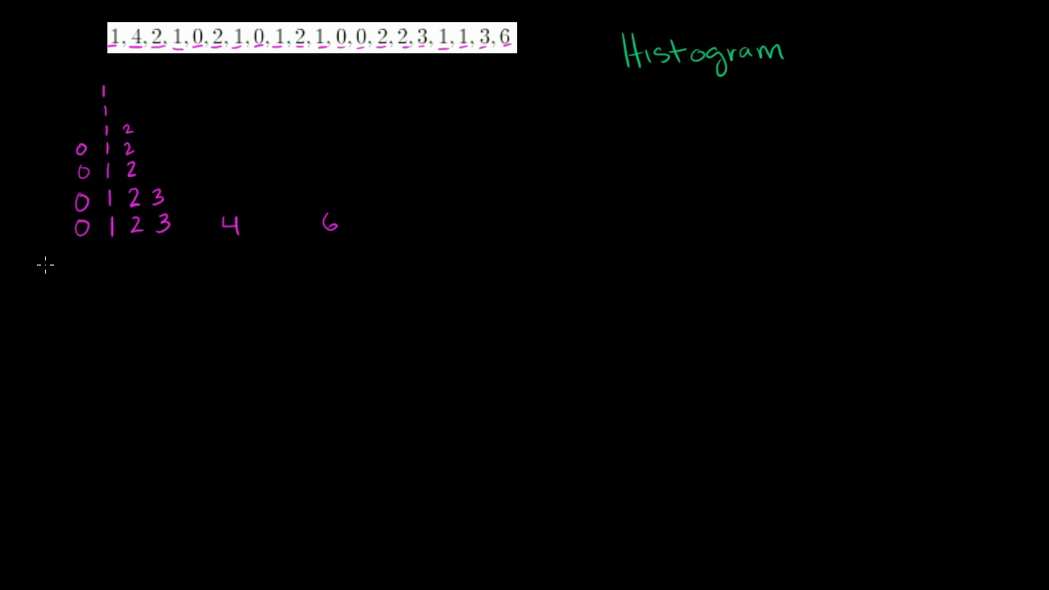
pyautogui.moveTo(69, 246)
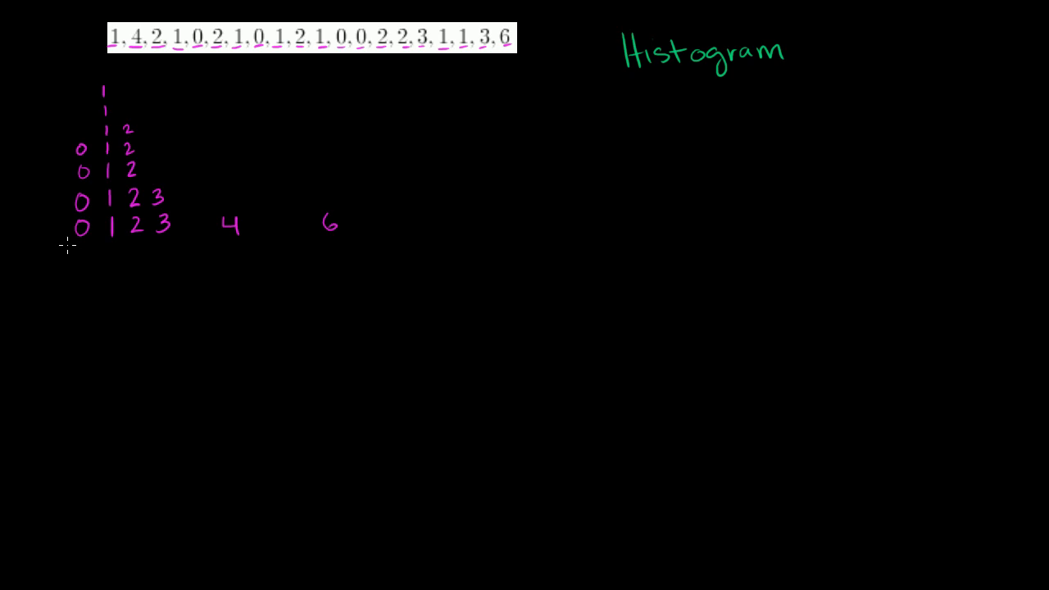
# Rule a magenta line under the stacks, write counts 4, 7, 5, 2, 1, 1, and start a 'Number' heading.
pyautogui.moveTo(67, 244); pyautogui.dragTo(343, 237)
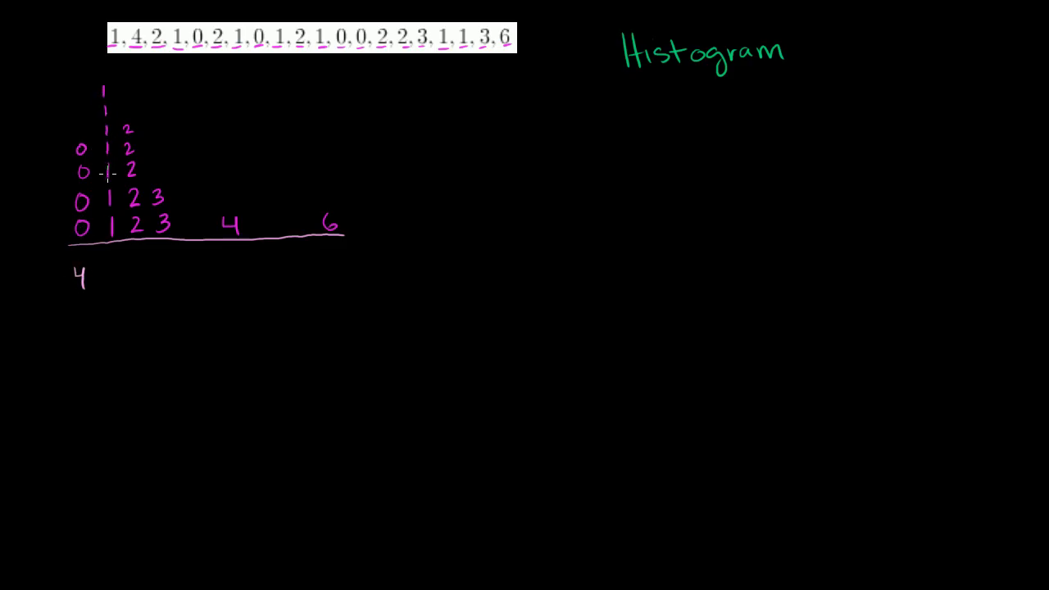
pyautogui.write('7 5')
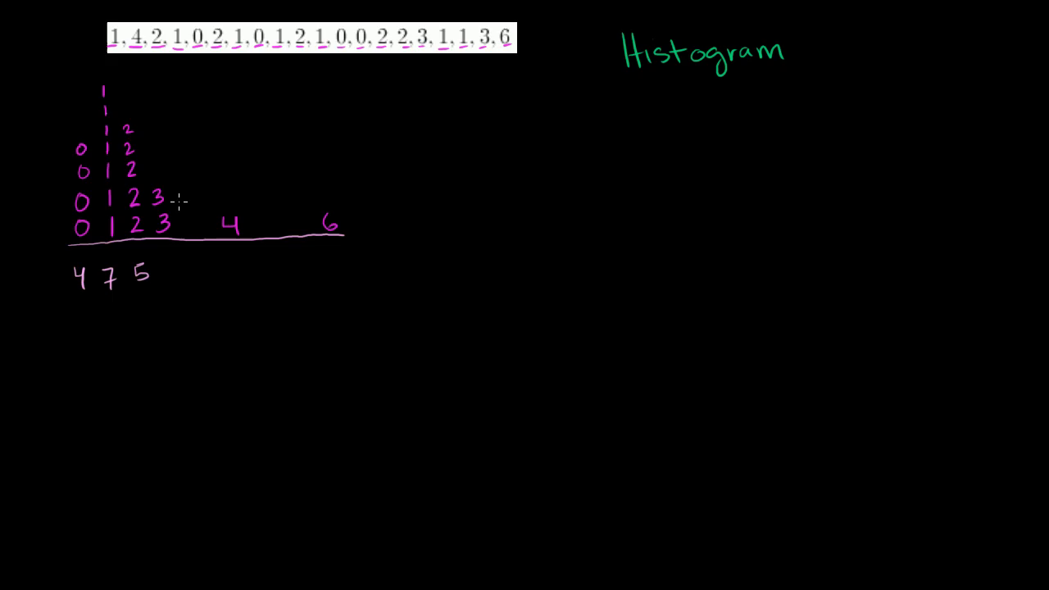
pyautogui.moveTo(172, 266)
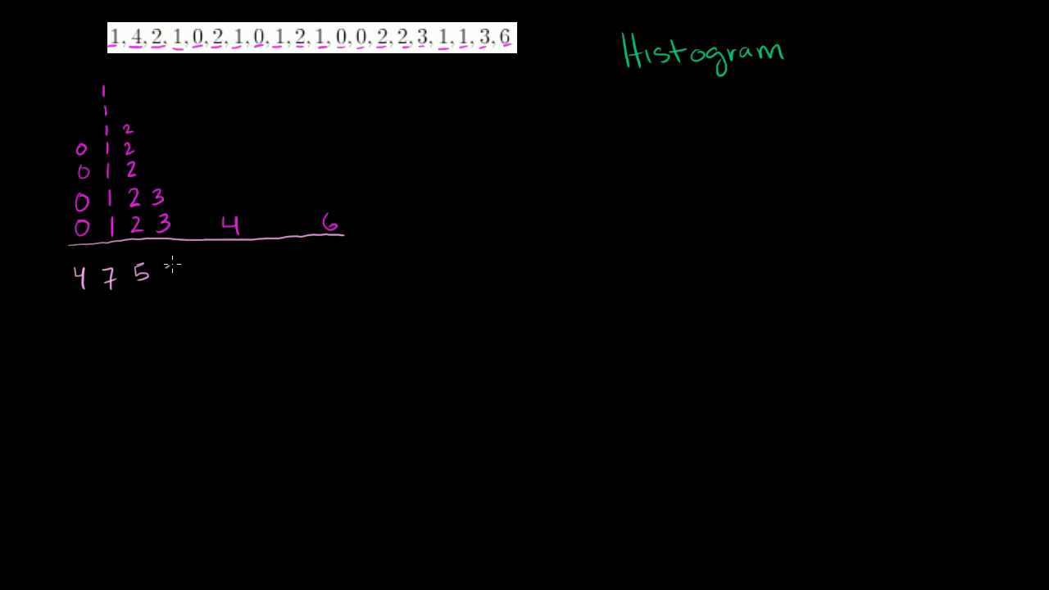
pyautogui.write('2 1')
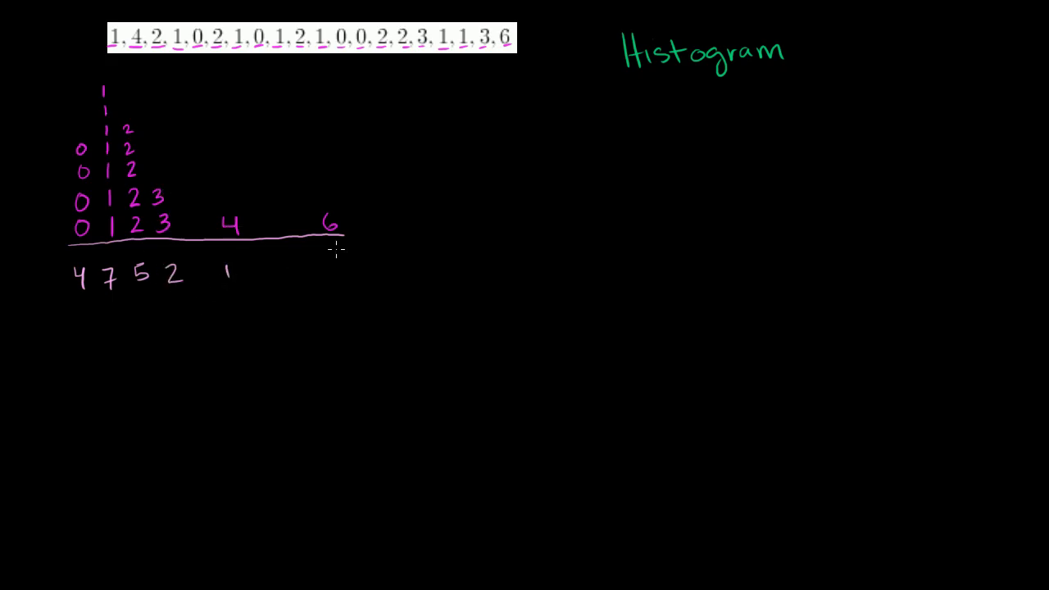
pyautogui.moveTo(332, 261)
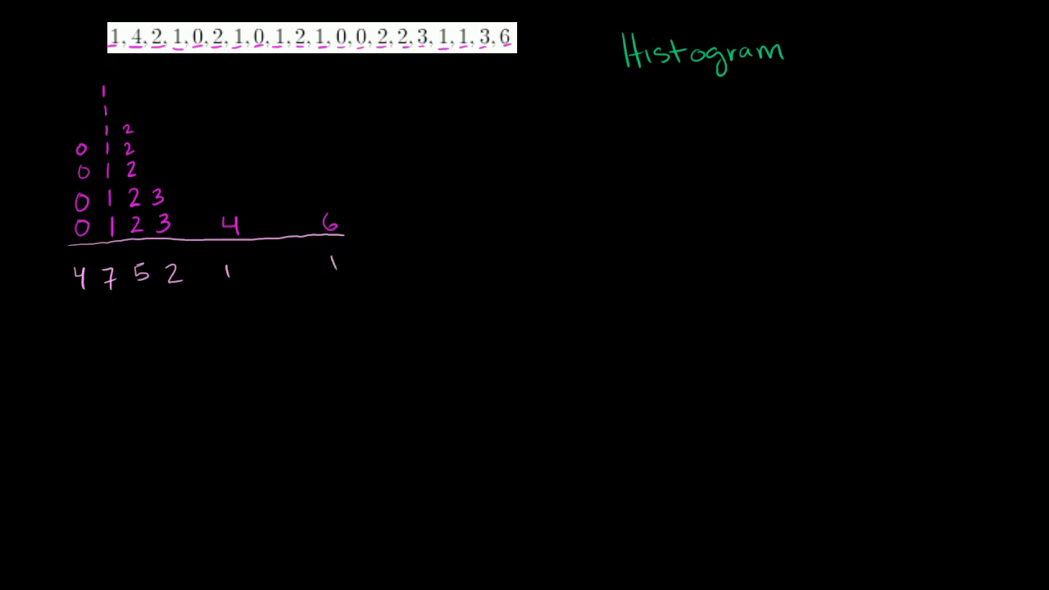
pyautogui.write('Number')
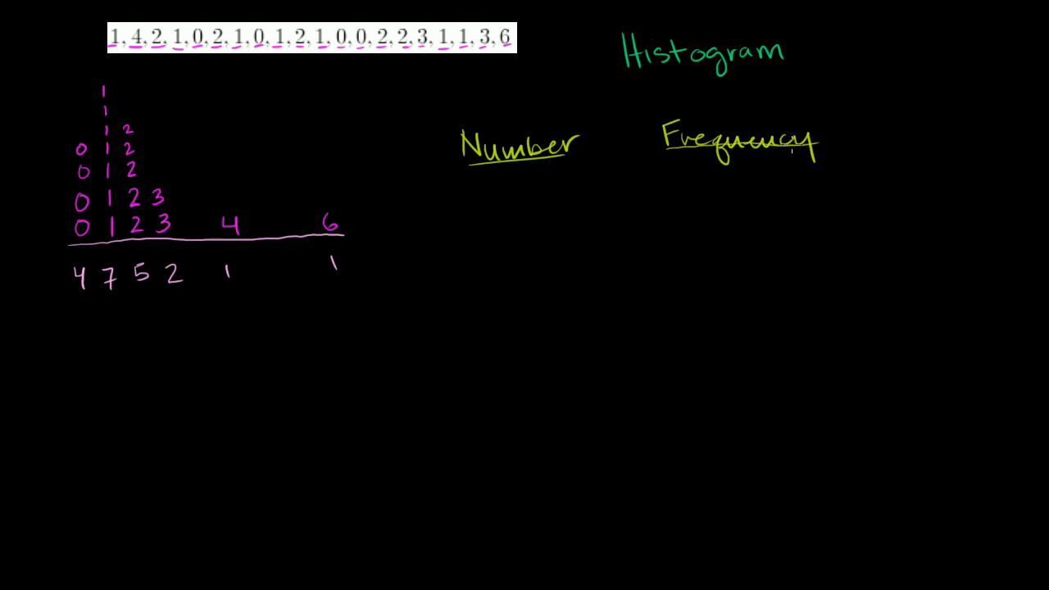
pyautogui.moveTo(391, 186)
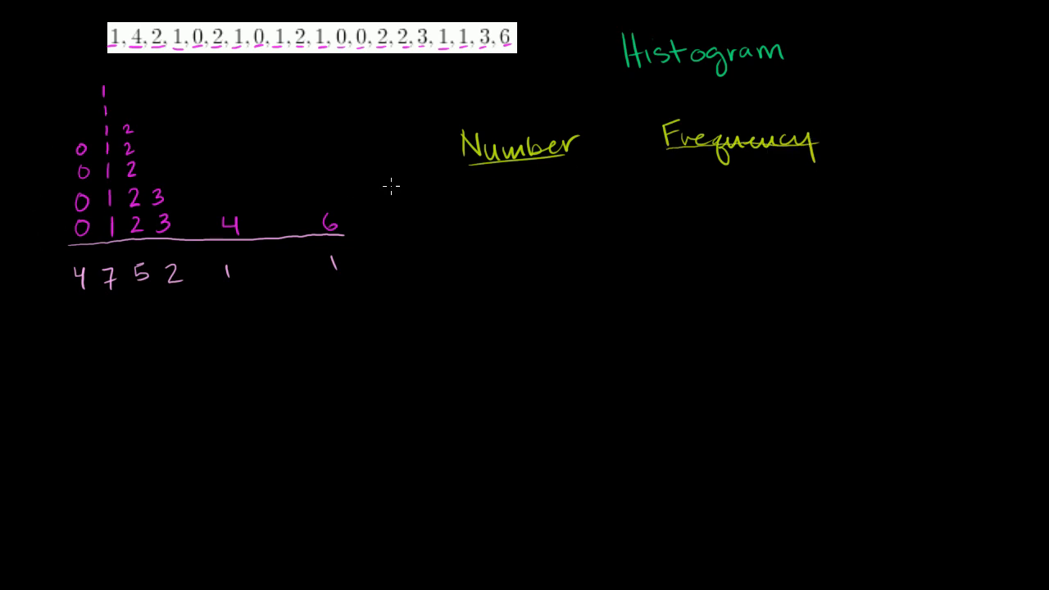
# Handwrite yellow-green frequencies 4, 7, 5, 2, 1, 0, 1 beside numbers 0–6.
pyautogui.write('0')
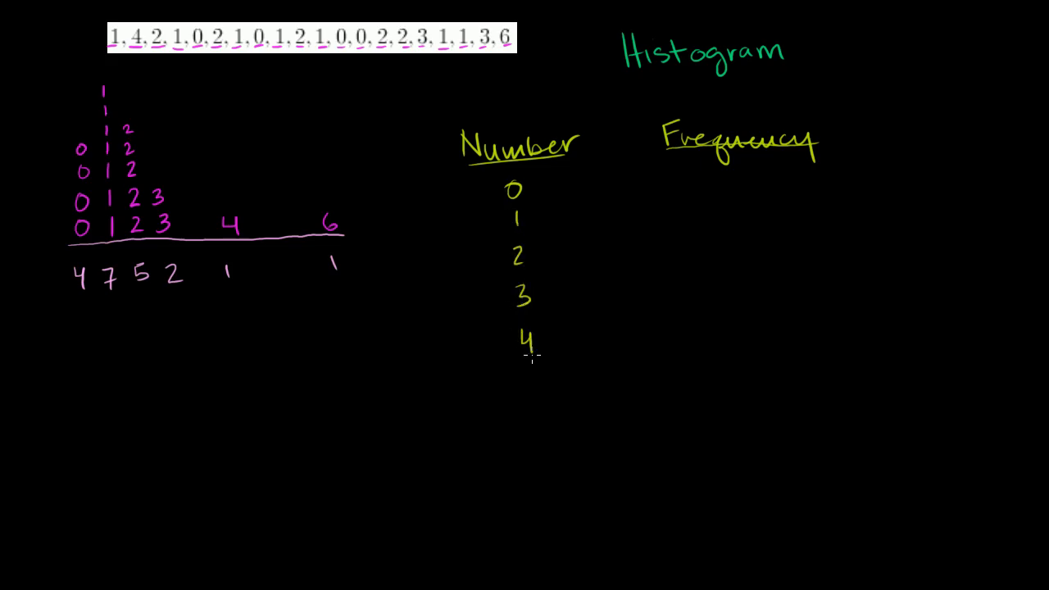
pyautogui.write('5')
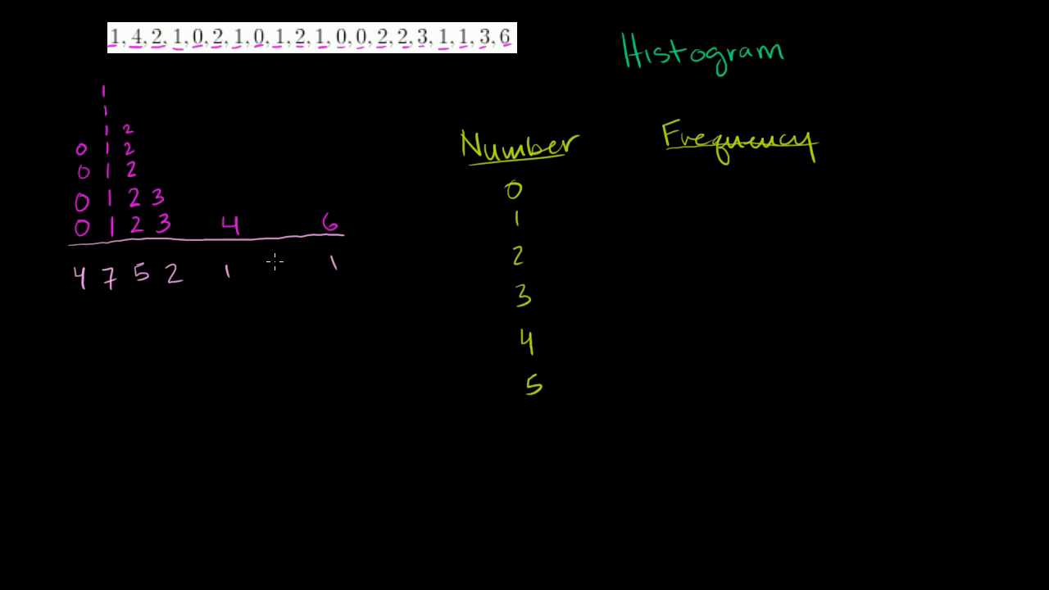
pyautogui.write('0')
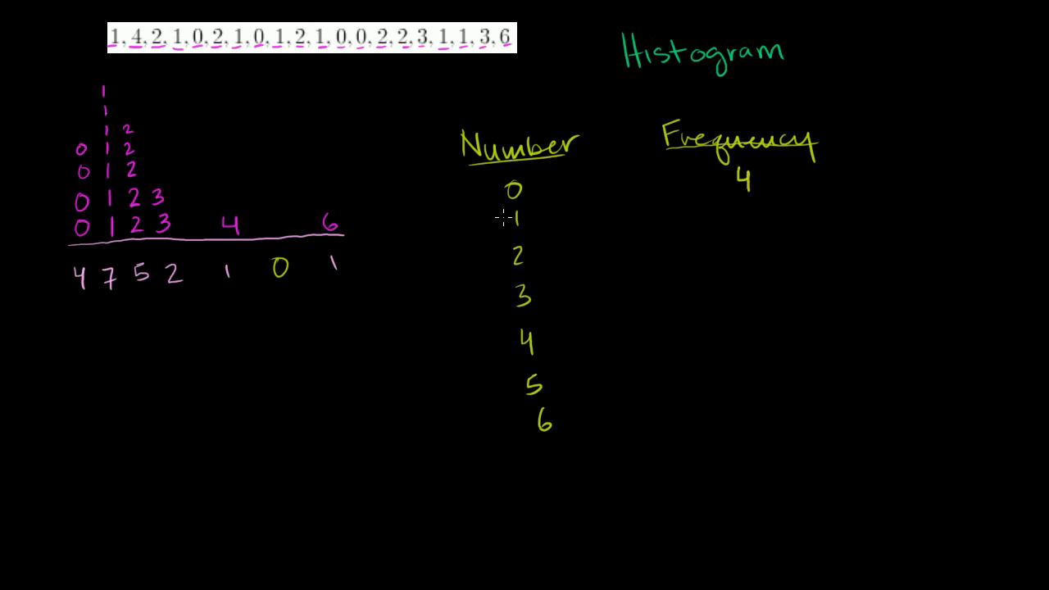
pyautogui.write('7')
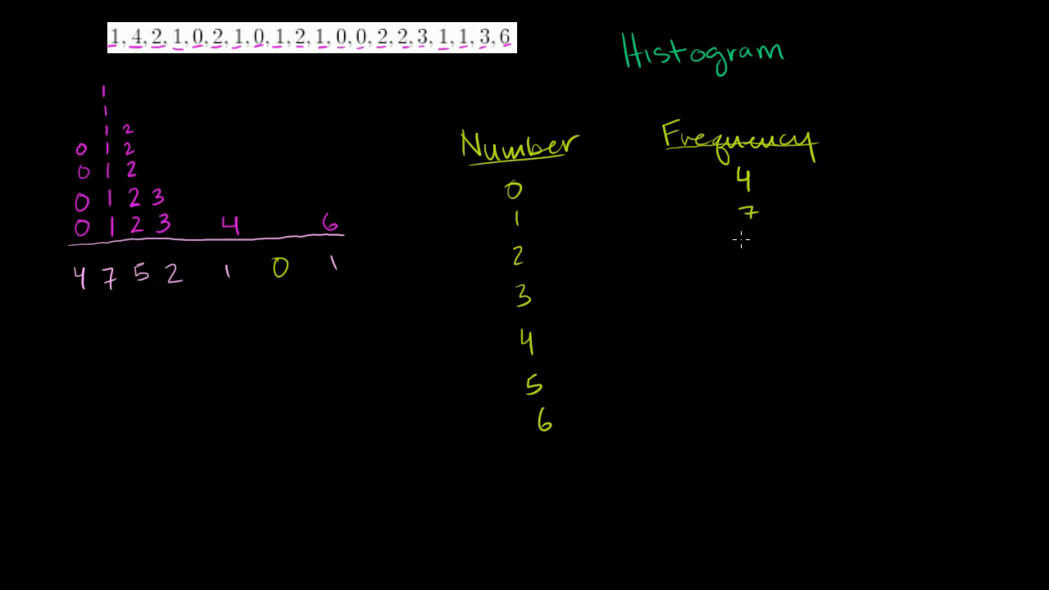
pyautogui.write('5')
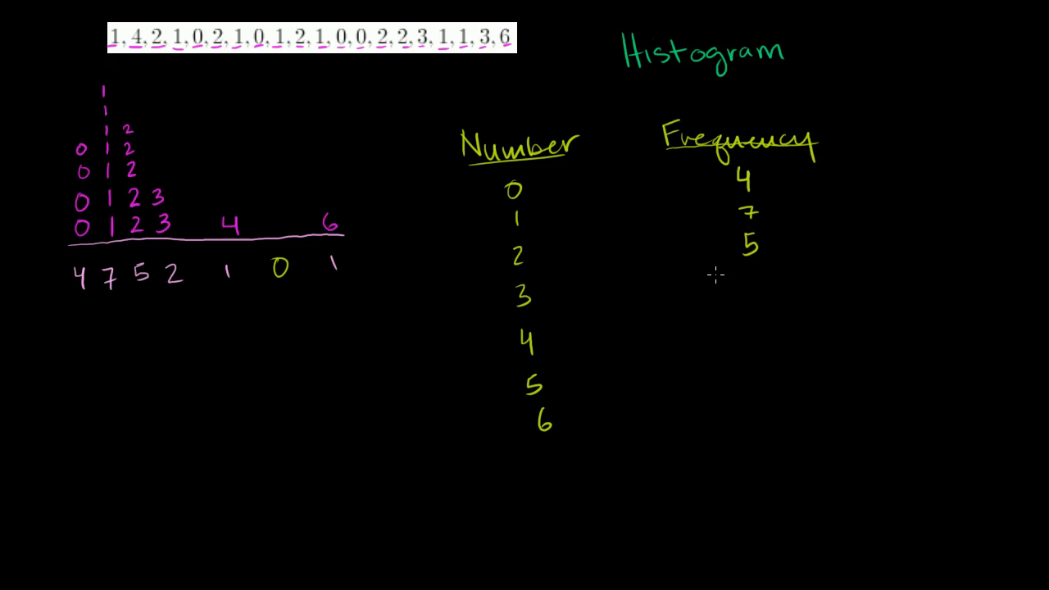
pyautogui.write('2')
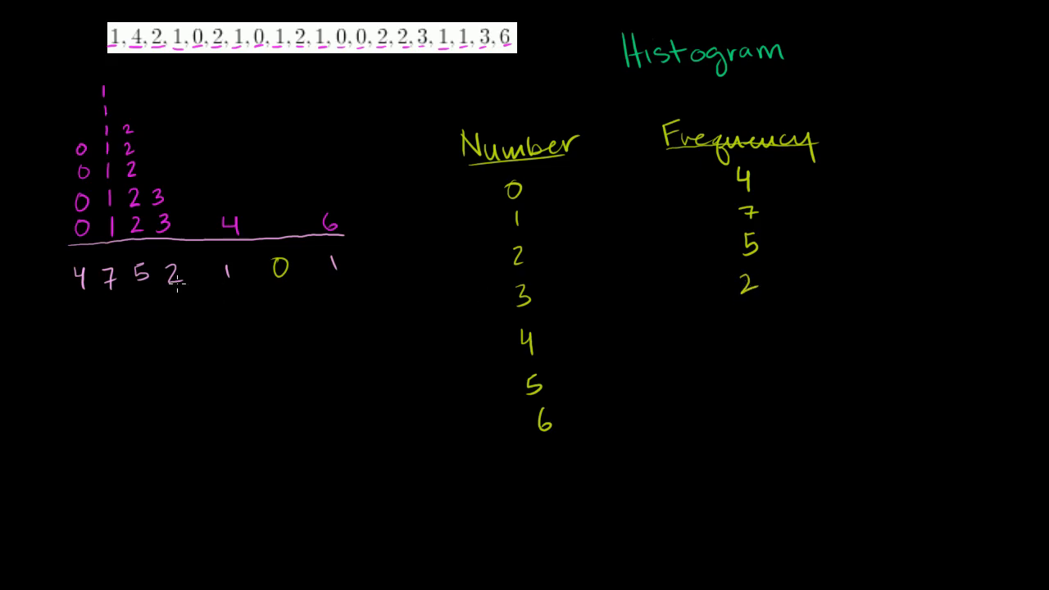
pyautogui.write('1')
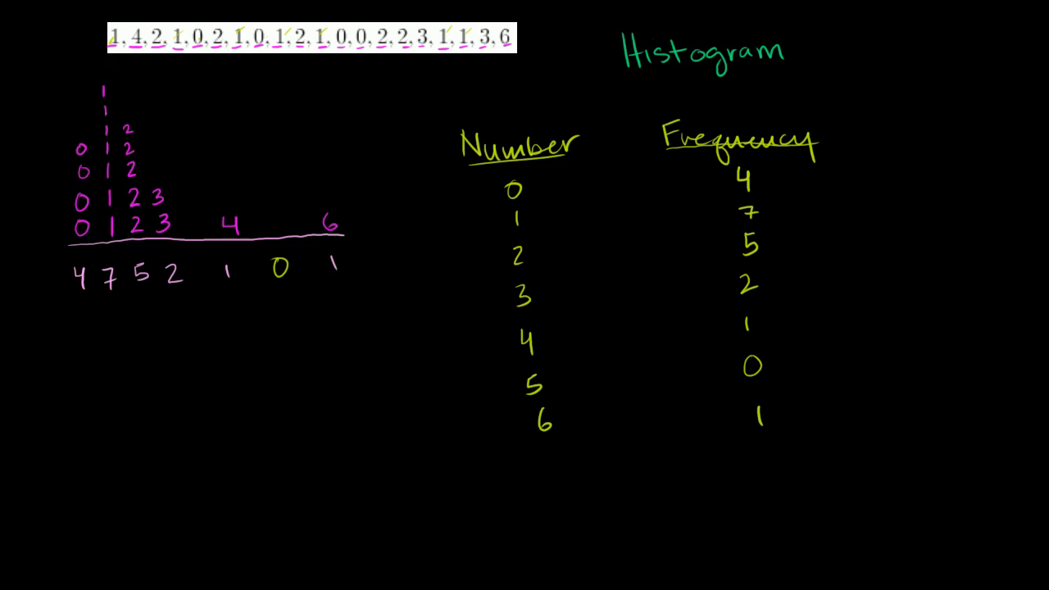
# Draw a green horizontal axis at the bottom left and write 0–6 beneath it.
pyautogui.moveTo(66, 517); pyautogui.dragTo(98, 517)
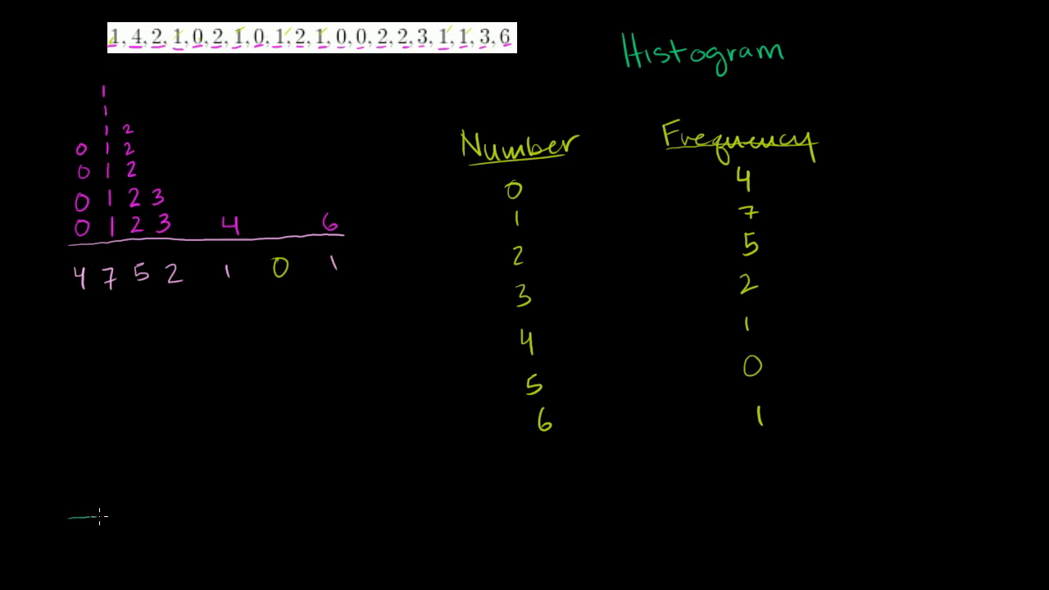
pyautogui.moveTo(72, 516); pyautogui.dragTo(381, 516)
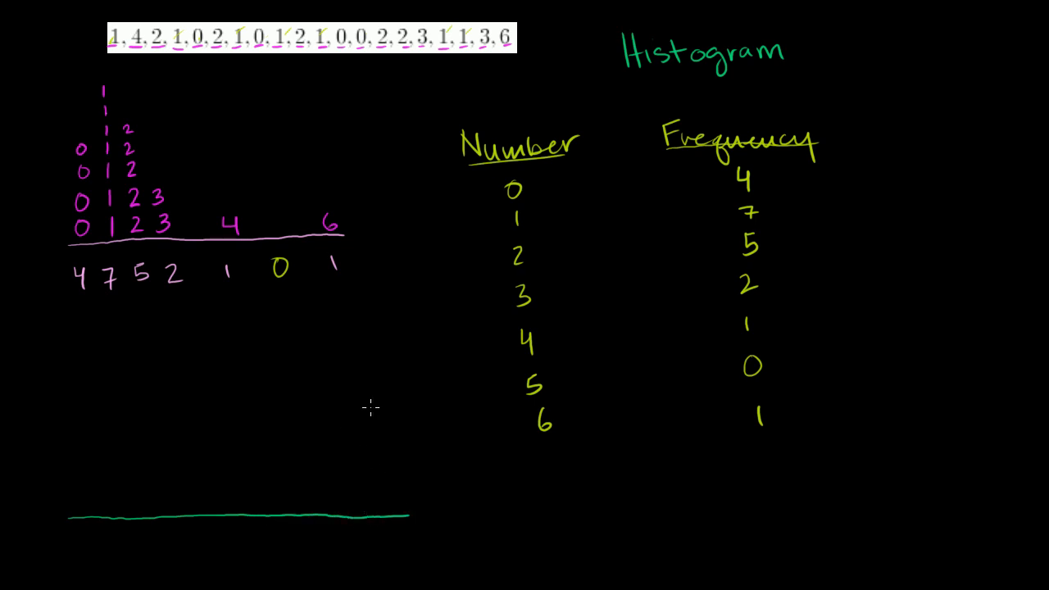
pyautogui.moveTo(238, 50)
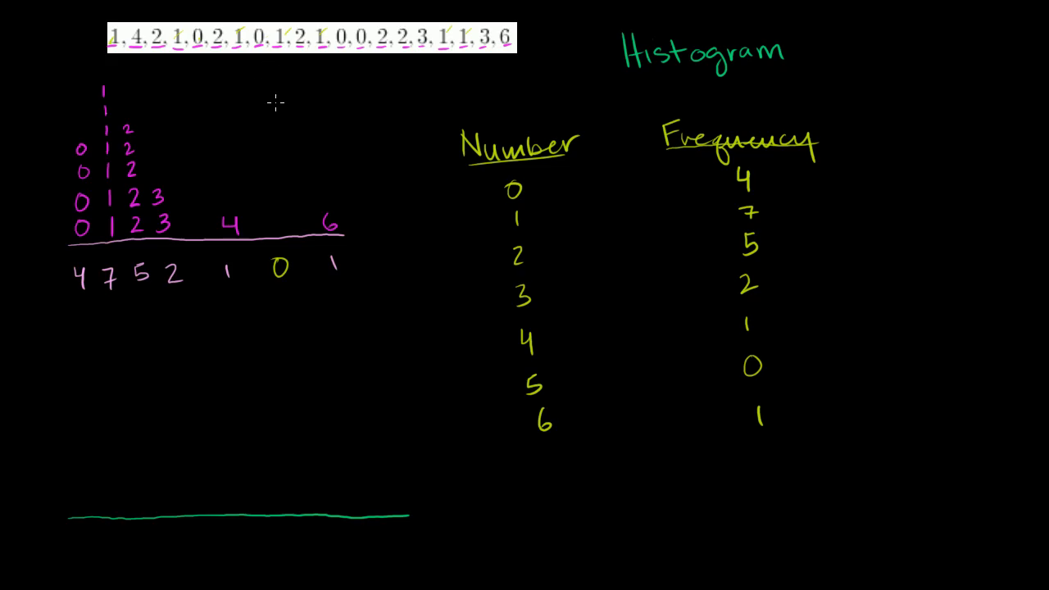
pyautogui.moveTo(327, 211)
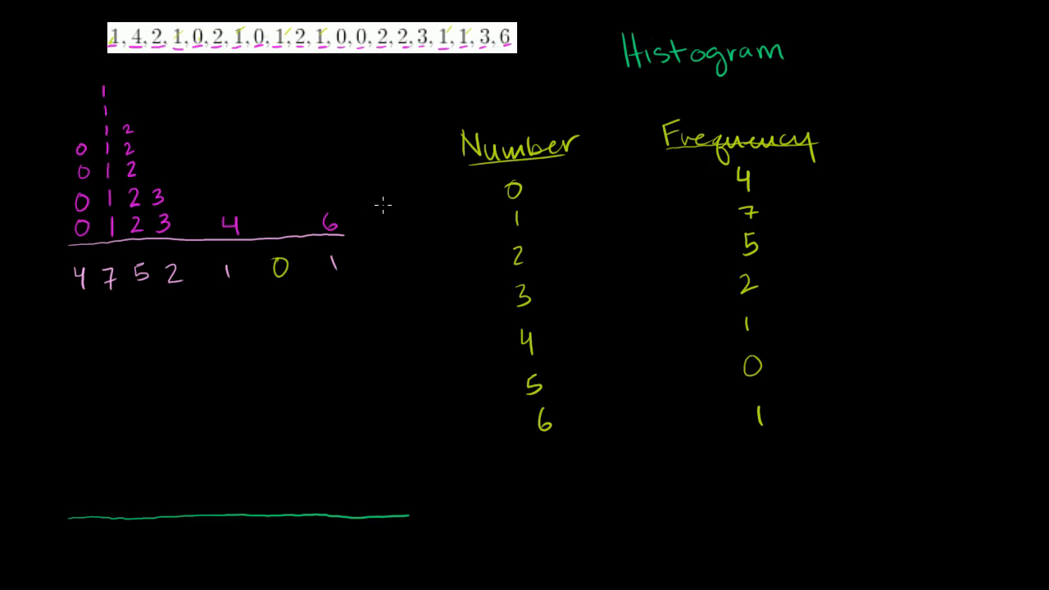
pyautogui.moveTo(380, 478)
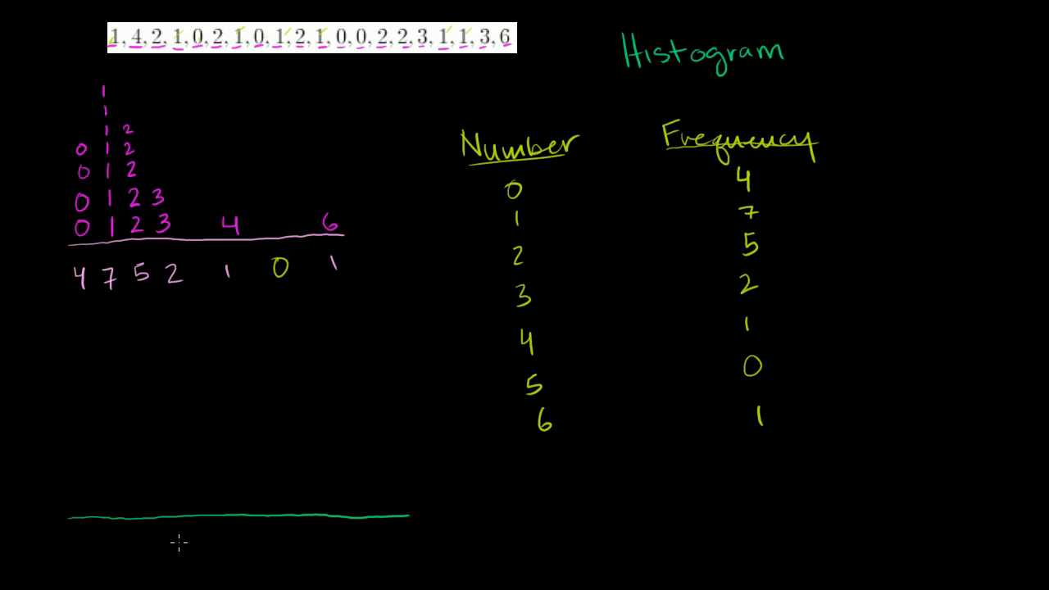
pyautogui.write('0 1 2 3 4')
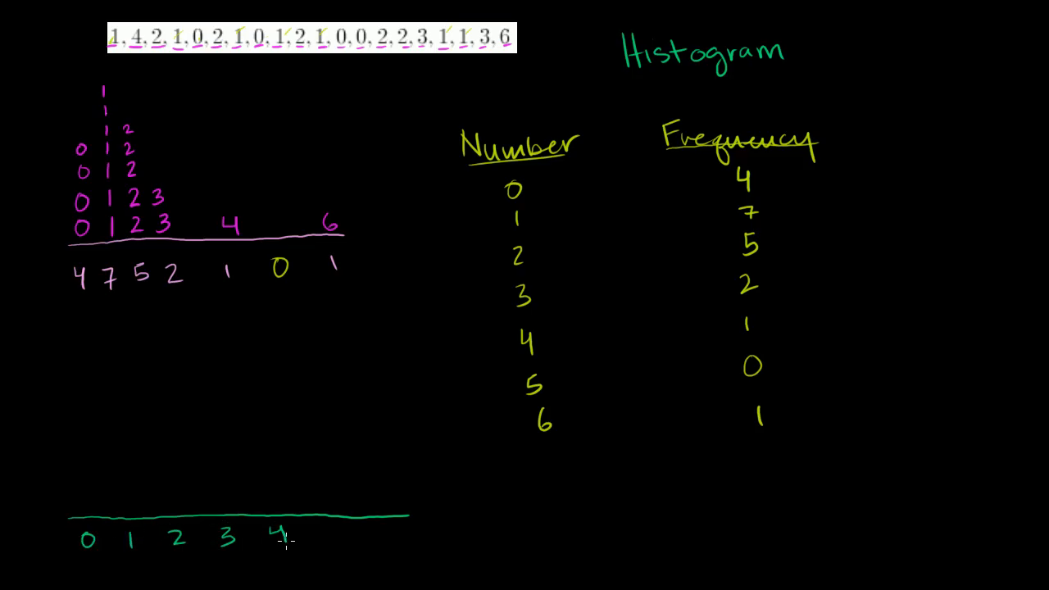
pyautogui.write('5')
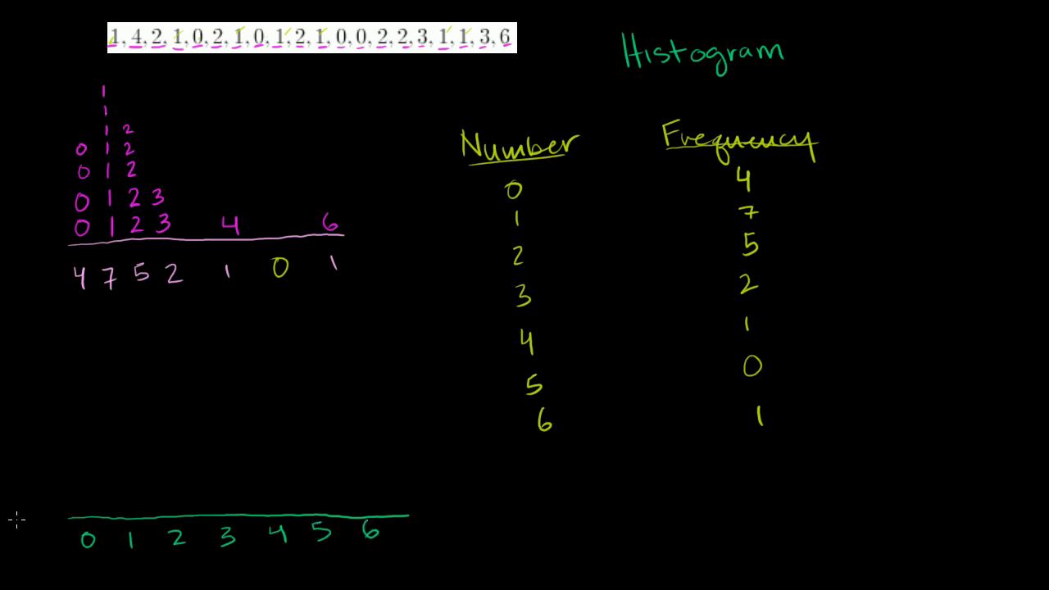
# Draw a green vertical arrow up from the origin with ticks labeled 1–7.
pyautogui.moveTo(63, 519); pyautogui.dragTo(64, 407)
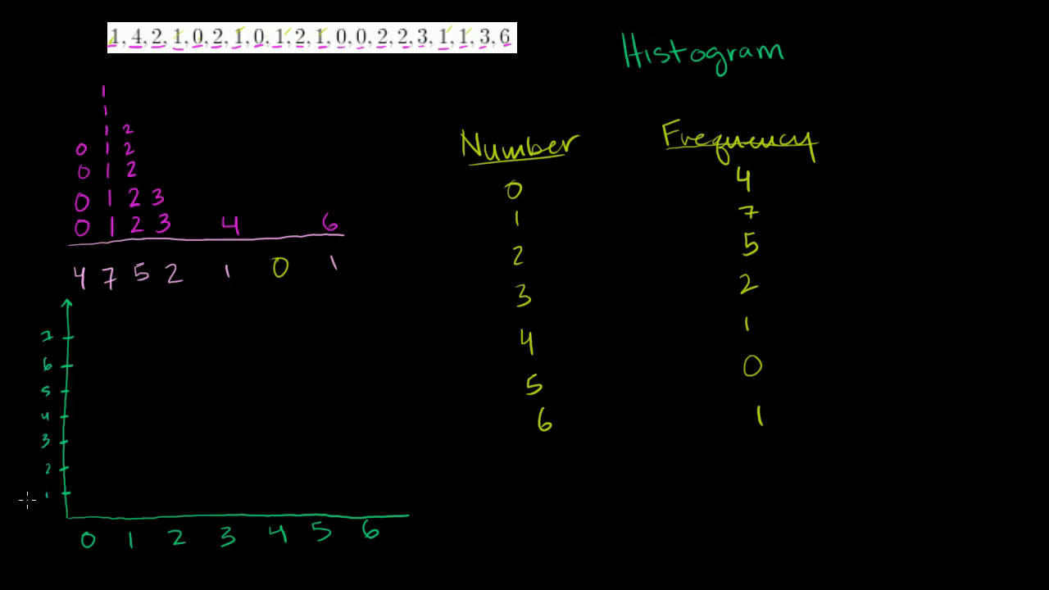
pyautogui.moveTo(627, 200)
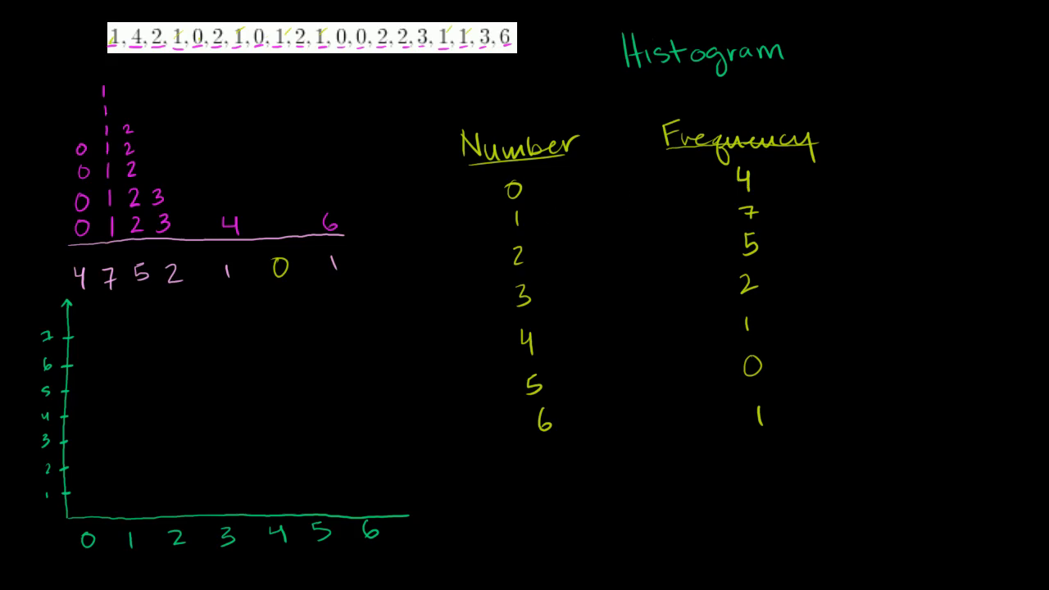
pyautogui.moveTo(76, 416)
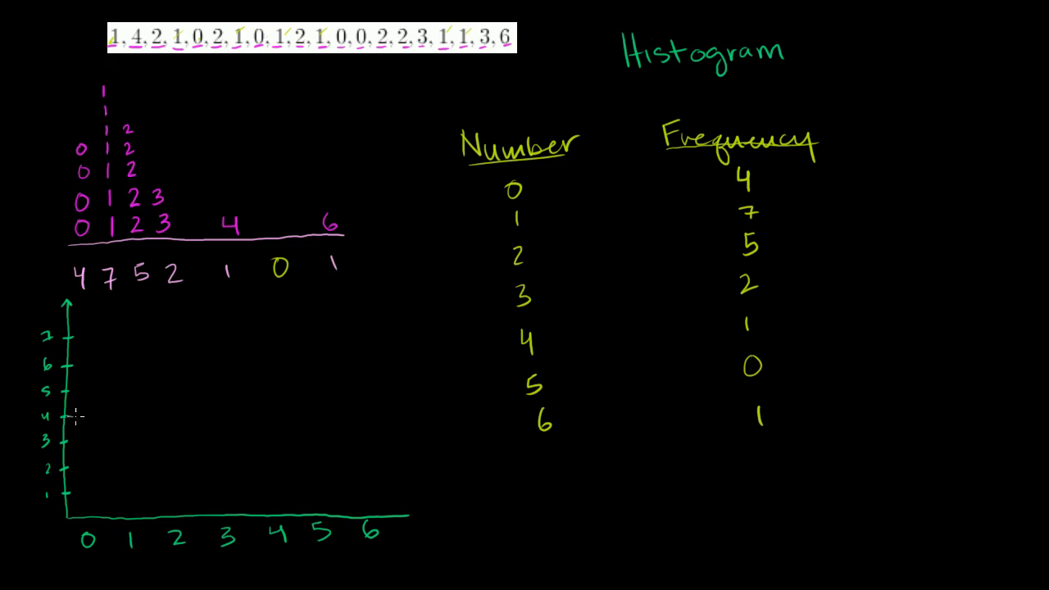
# Draw a pink bar of height 4 at 0 and a yellow bar of height 7 at 1, boxing their table rows.
pyautogui.moveTo(70, 513); pyautogui.dragTo(95, 414)
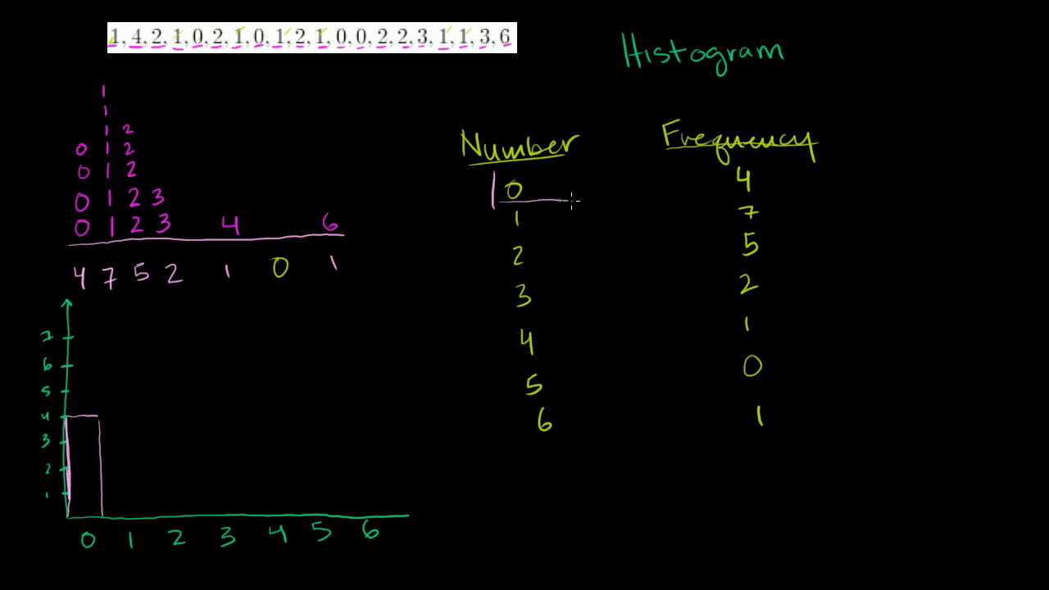
pyautogui.moveTo(492, 168); pyautogui.dragTo(767, 201)
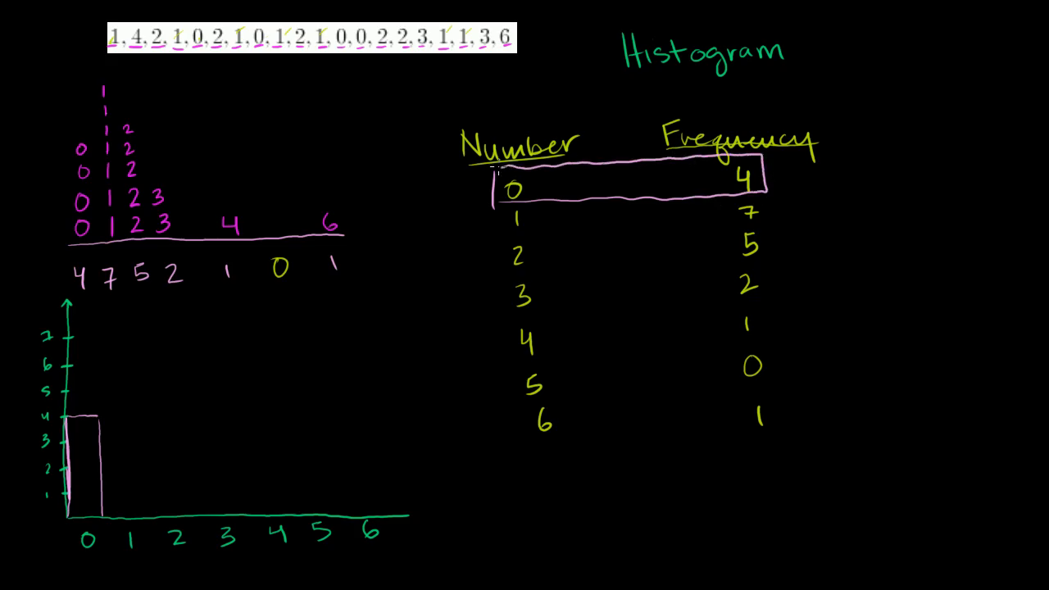
pyautogui.moveTo(548, 222)
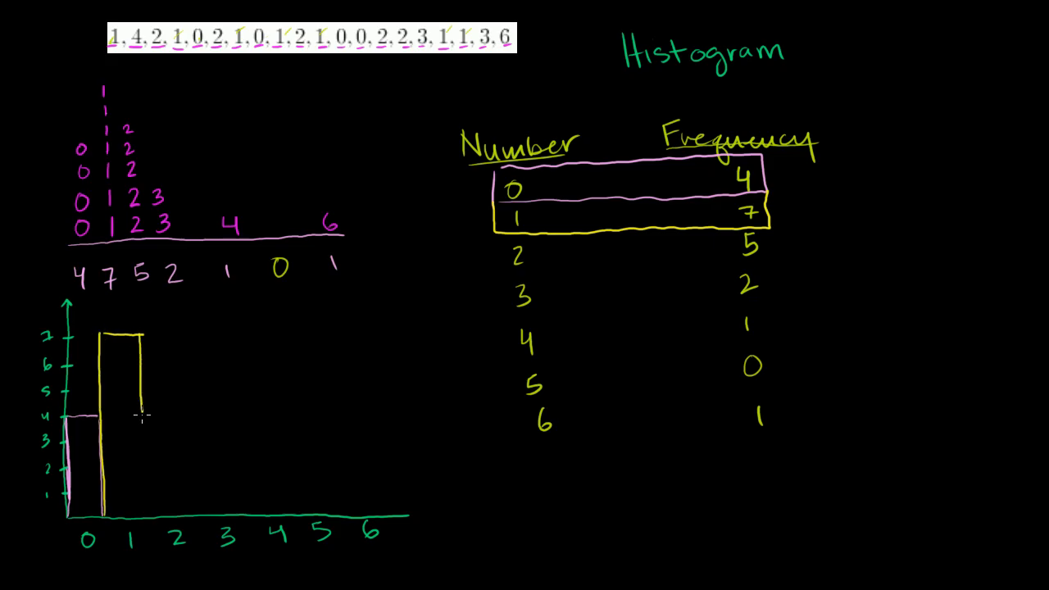
pyautogui.moveTo(142, 414); pyautogui.dragTo(142, 521)
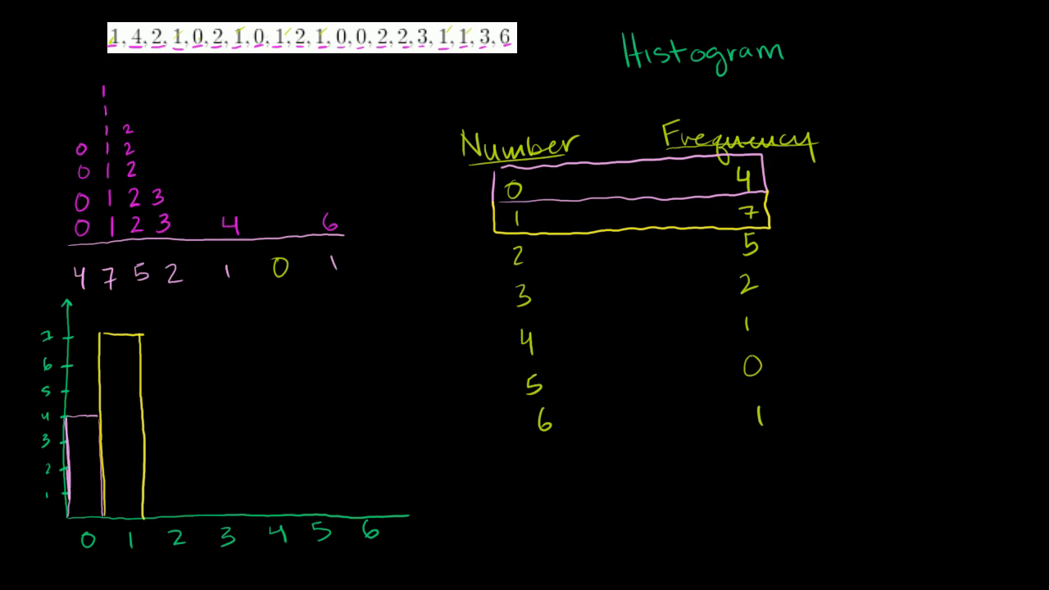
pyautogui.moveTo(494, 233); pyautogui.dragTo(614, 268)
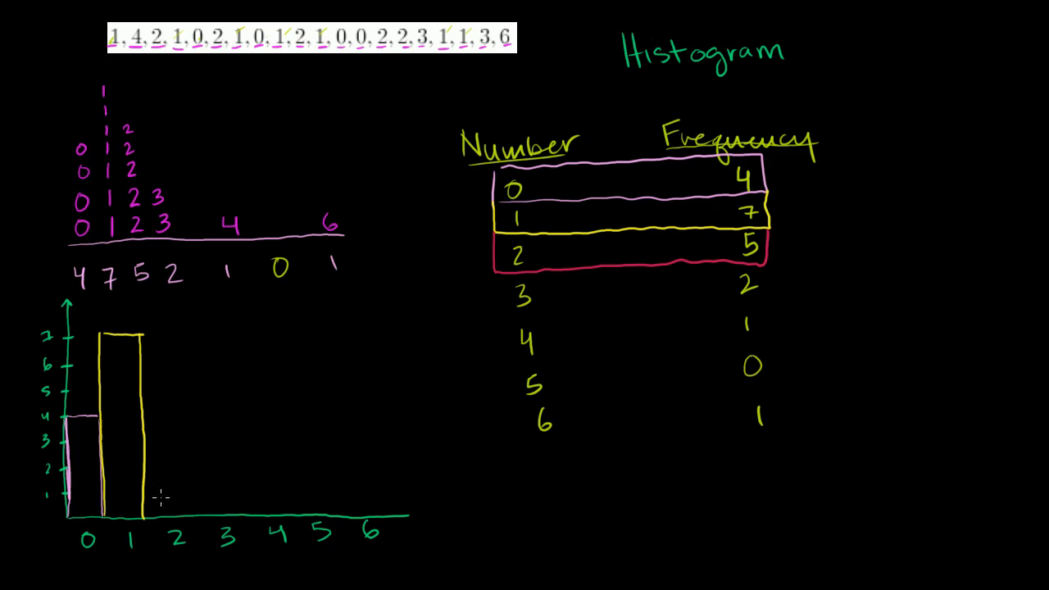
# Draw bars red 5 at 2, blue 2 at 3, orange 1 at 4, pink 1 at 6, boxing rows 3, 4 and 6.
pyautogui.moveTo(192, 515); pyautogui.dragTo(190, 469)
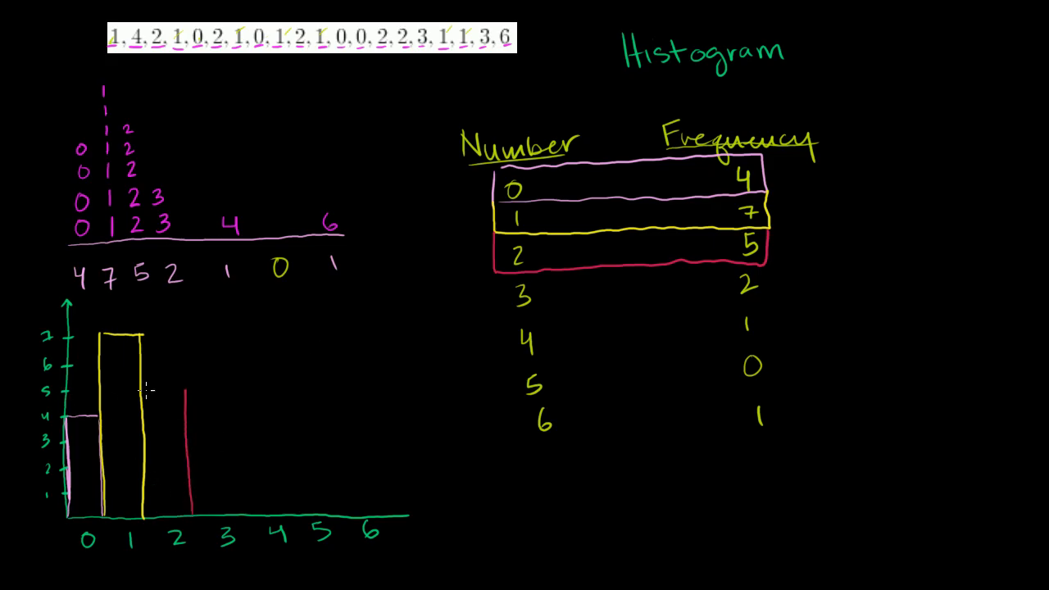
pyautogui.moveTo(160, 390); pyautogui.dragTo(193, 390)
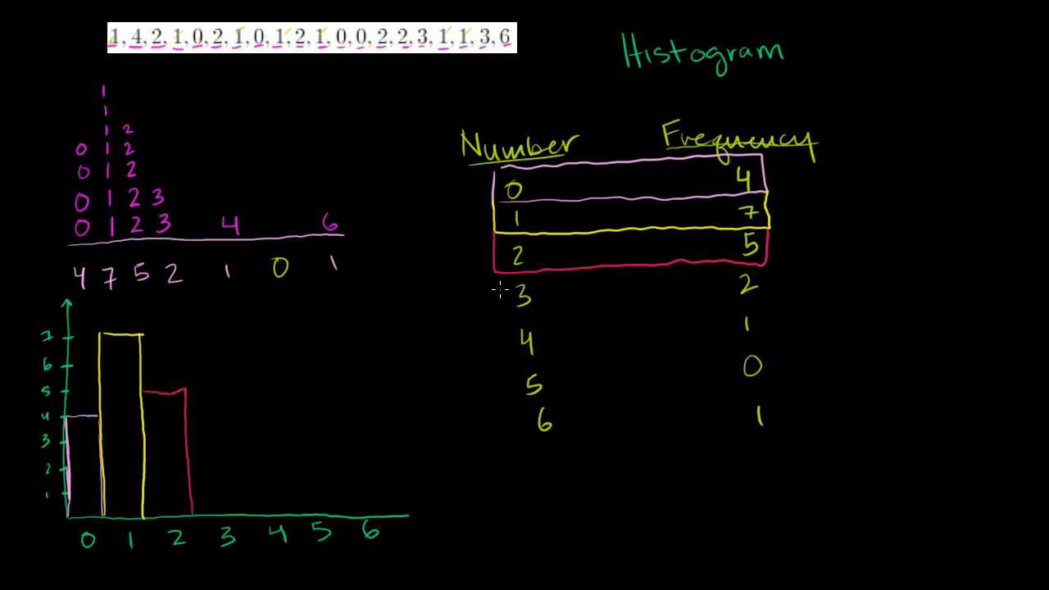
pyautogui.moveTo(500, 291); pyautogui.dragTo(767, 295)
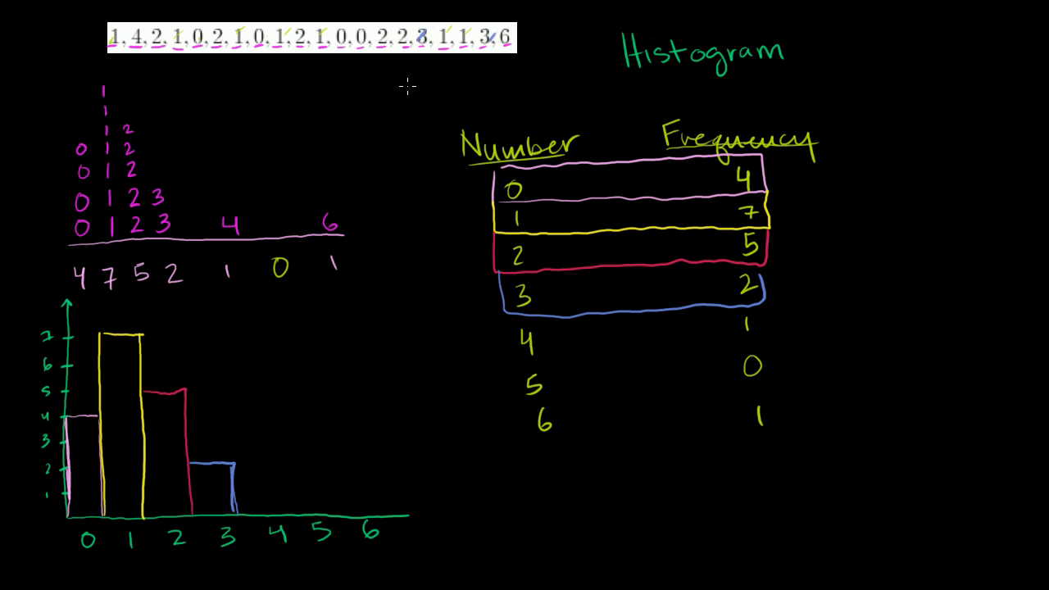
pyautogui.moveTo(149, 173)
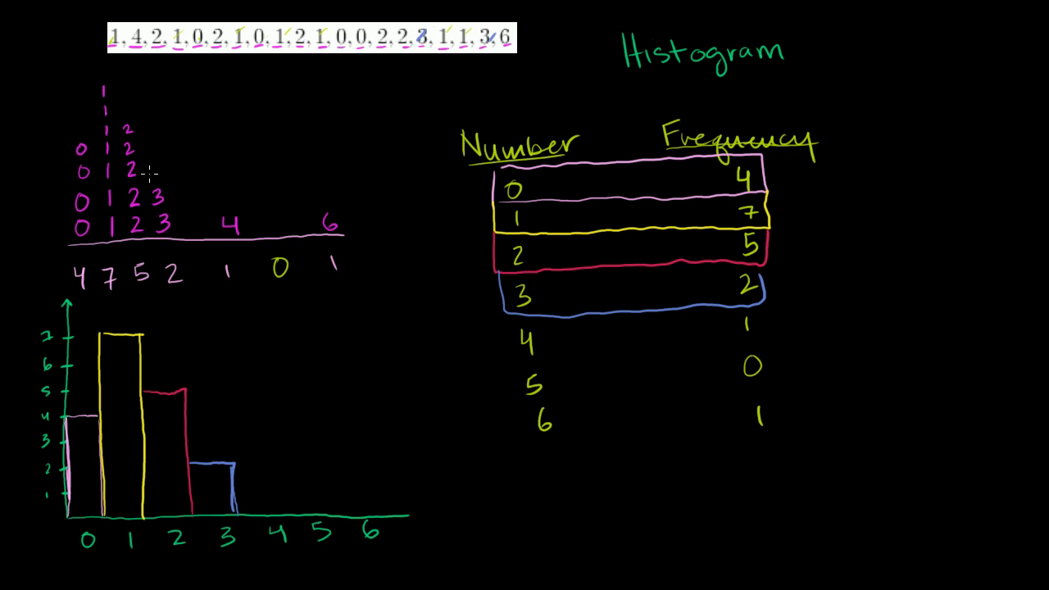
pyautogui.moveTo(508, 332); pyautogui.dragTo(767, 357)
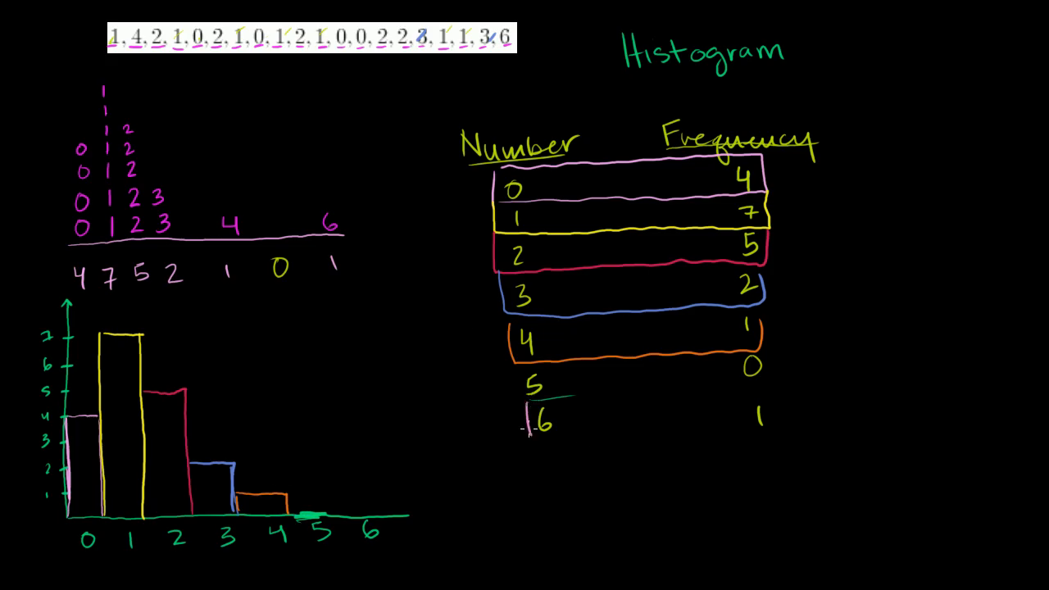
pyautogui.moveTo(525, 402); pyautogui.dragTo(775, 422)
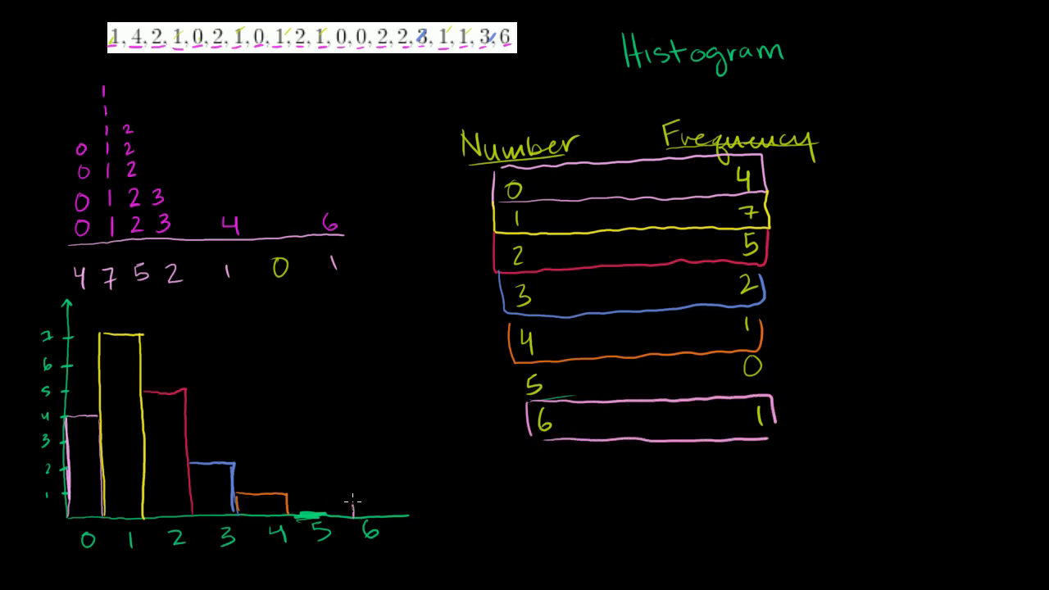
pyautogui.moveTo(352, 517); pyautogui.dragTo(385, 496)
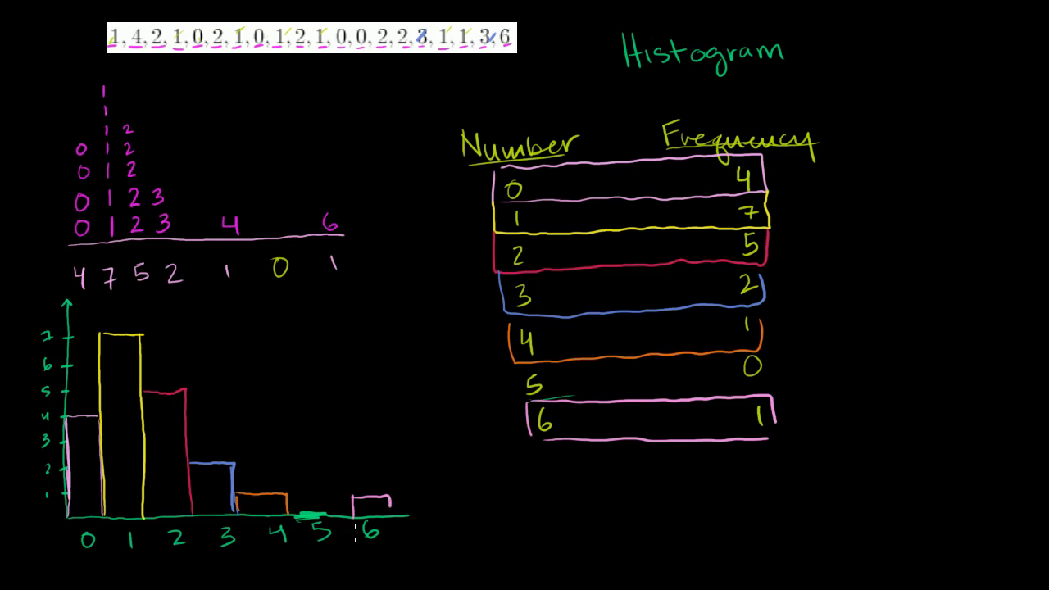
pyautogui.moveTo(139, 496)
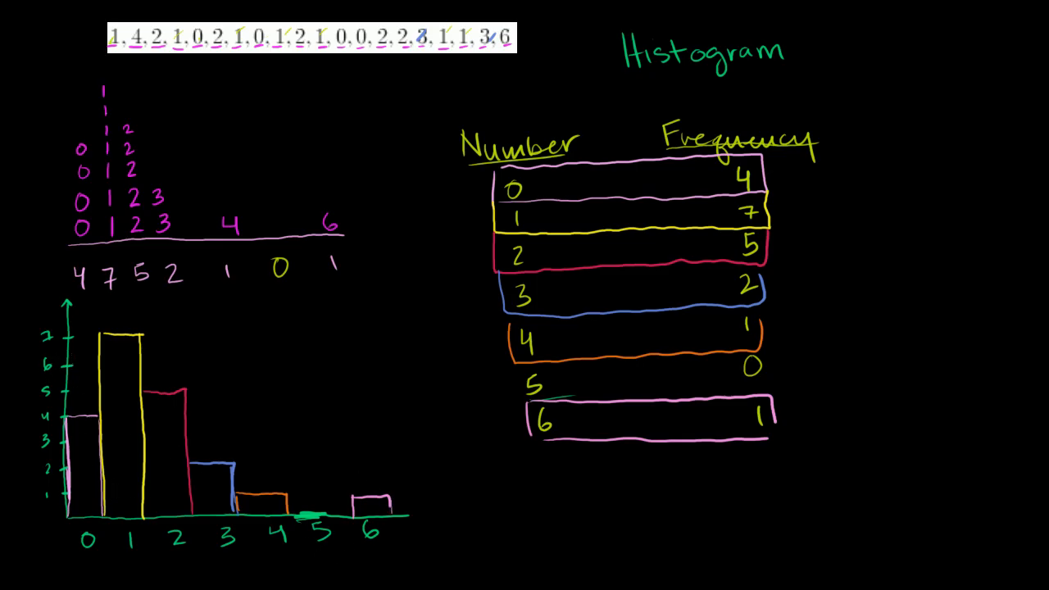
# Handwrite 'Histogram' in yellow to the right of the tallest bar.
pyautogui.write('Histogram')
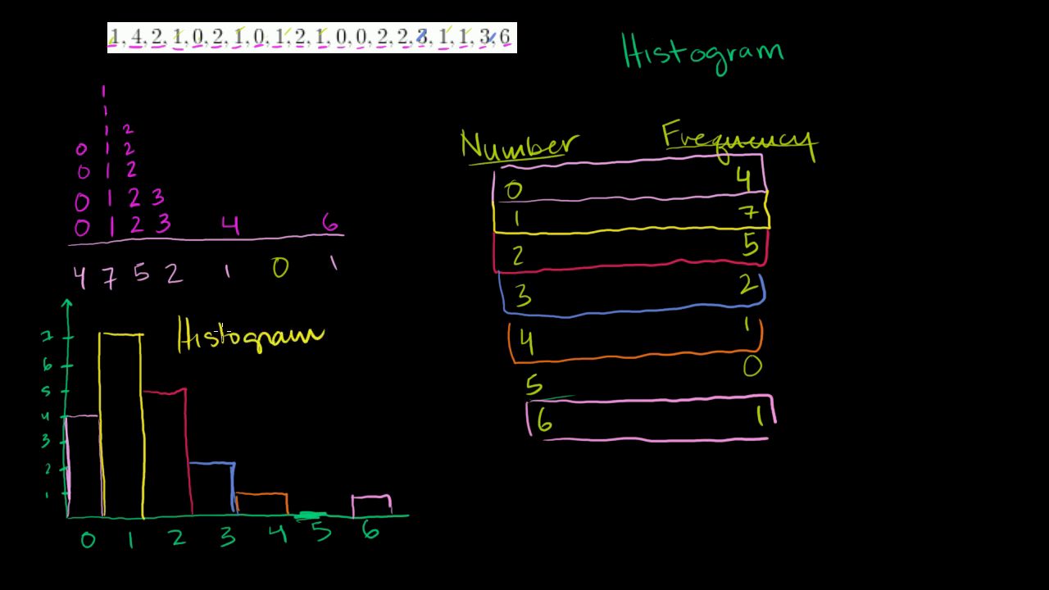
pyautogui.moveTo(264, 383)
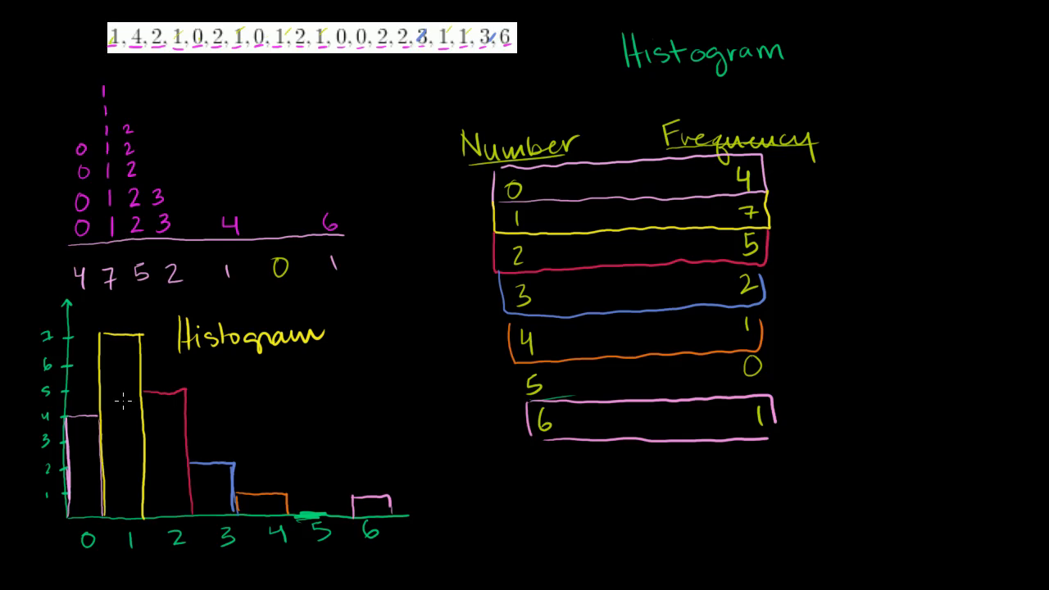
pyautogui.moveTo(578, 550)
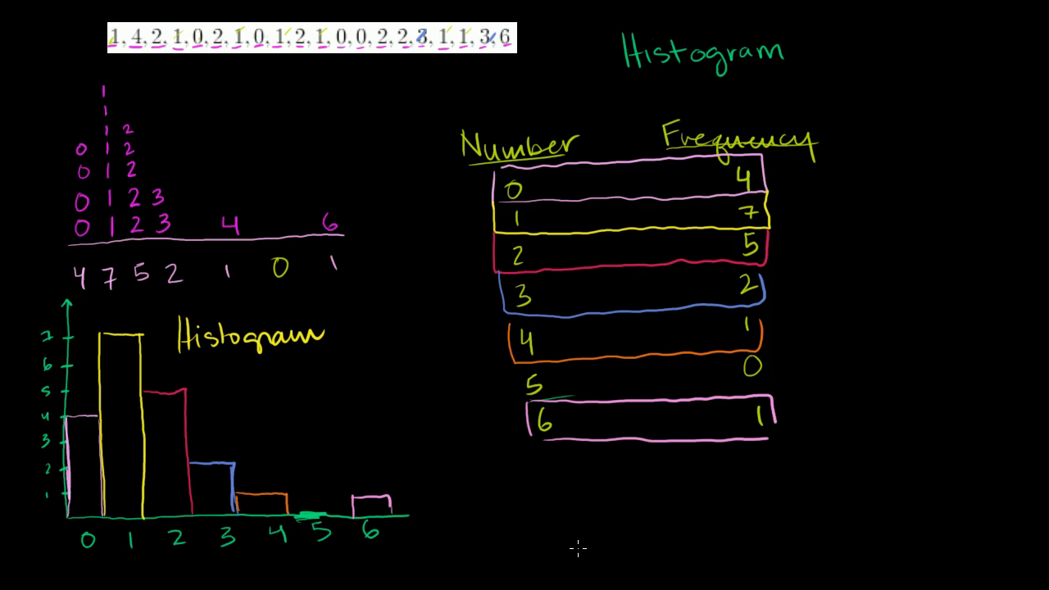